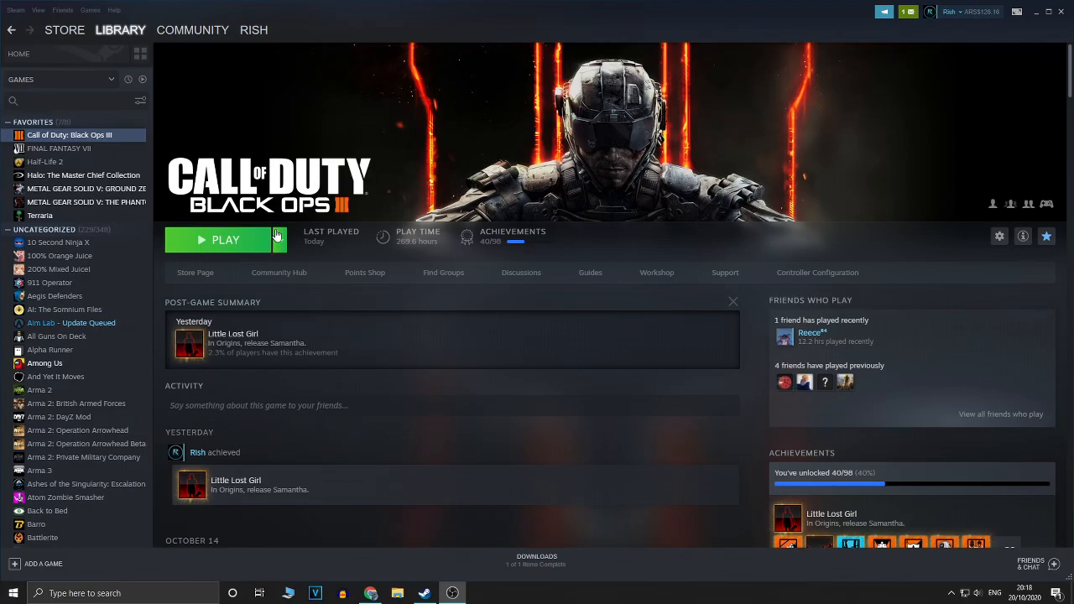
mouse_move(406, 247)
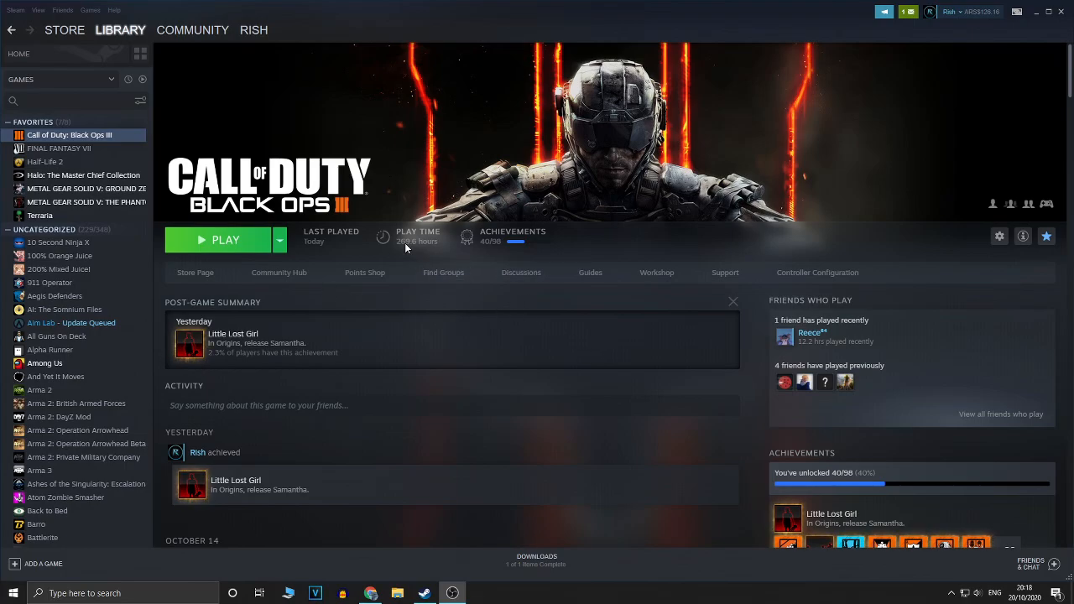
mouse_move(295, 270)
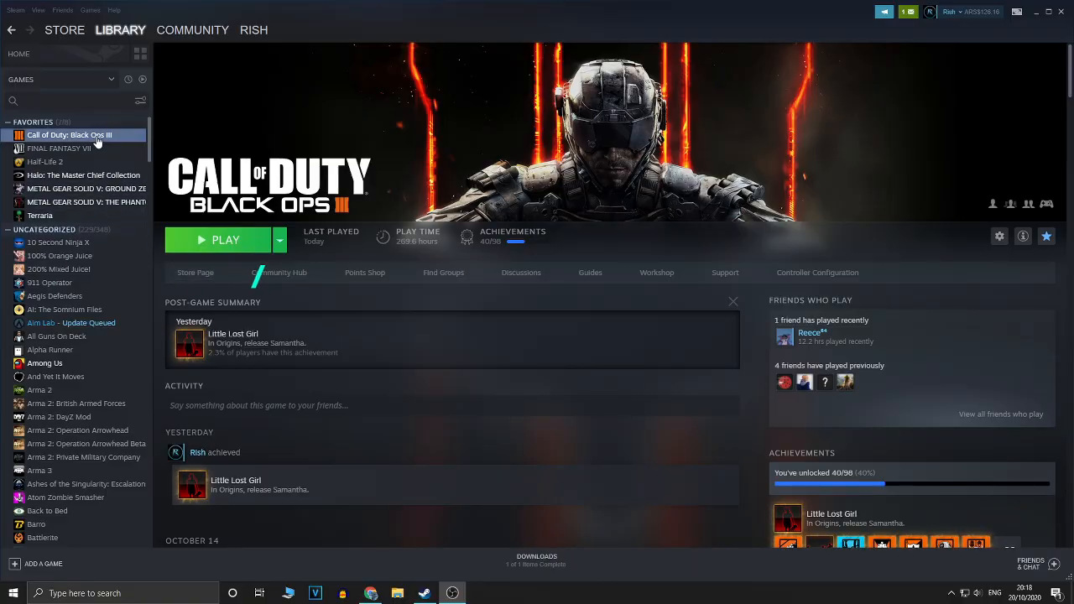
Step: Open Call of Duty: Black Ops III's local install folder through Manage > Browse local files
left_click(225, 240)
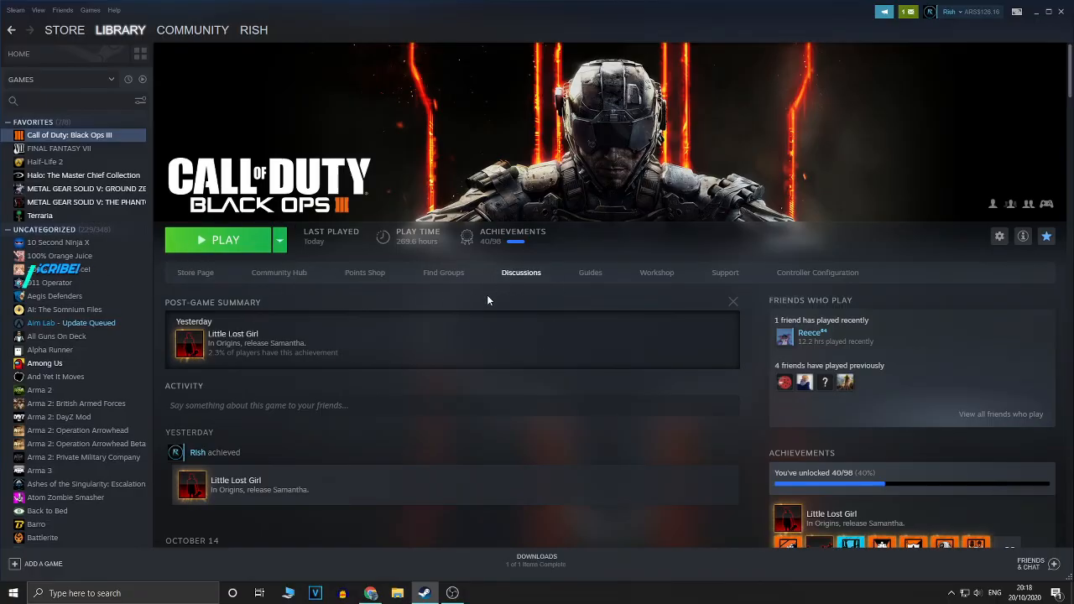
mouse_move(399, 198)
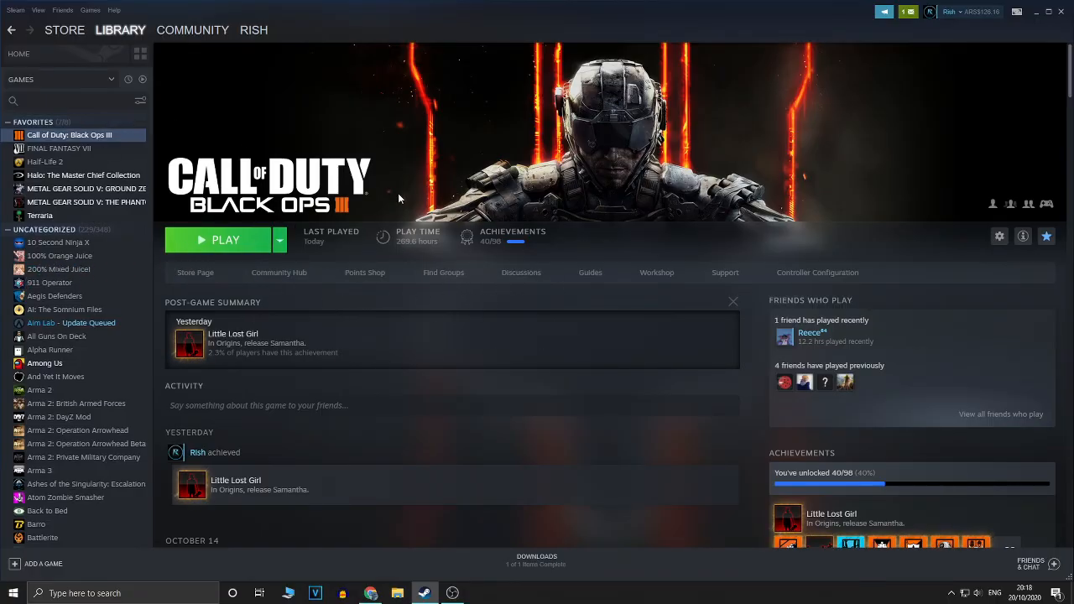
mouse_move(135, 141)
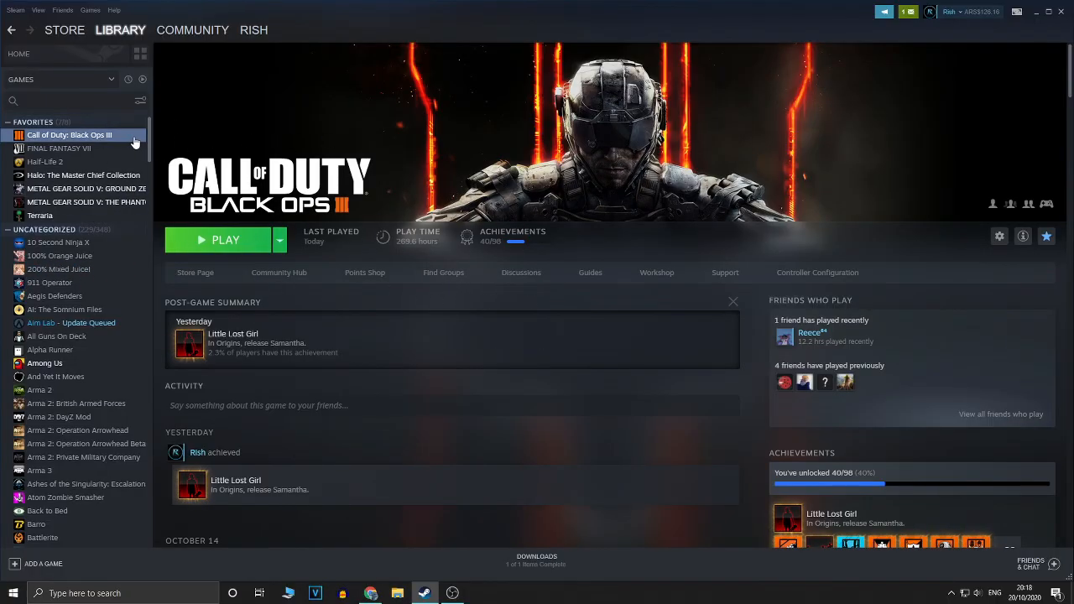
right_click(69, 134)
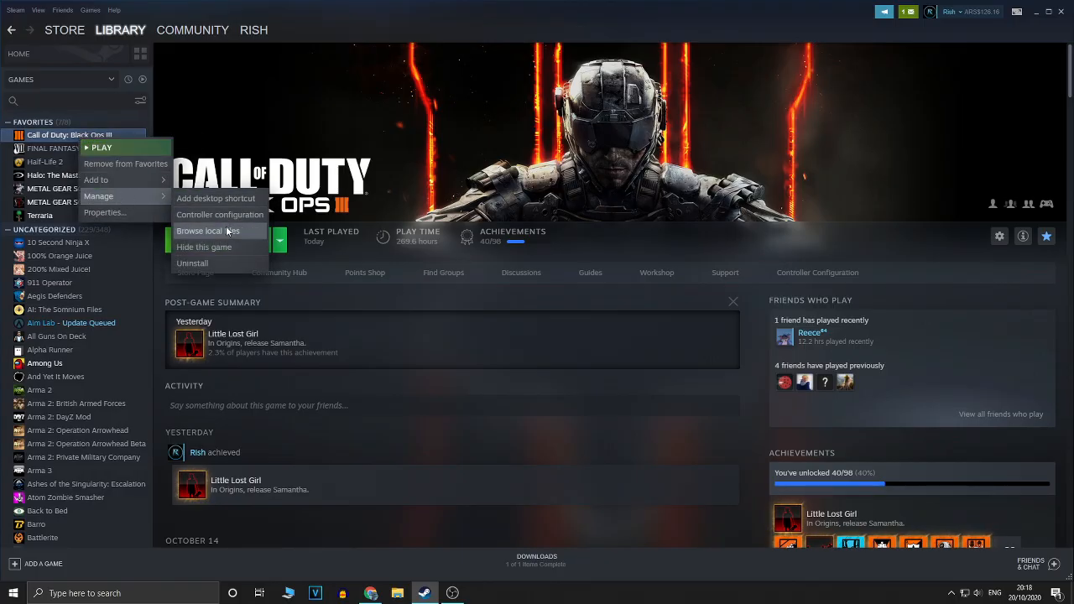
left_click(208, 230)
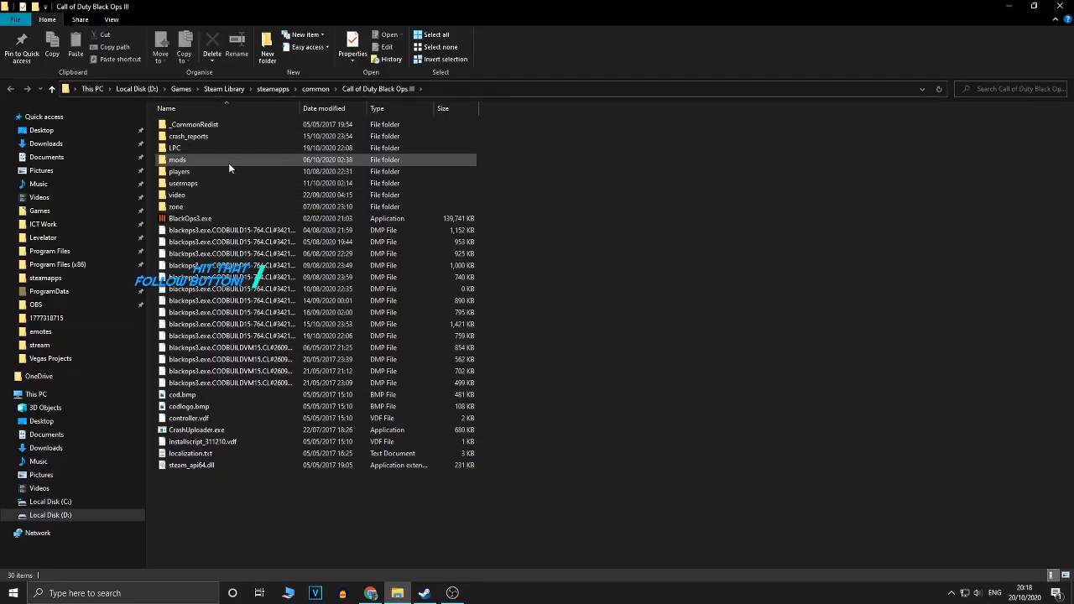
Step: Enter the players folder and bring up the app-choice list for opening config.ini
double_click(179, 171)
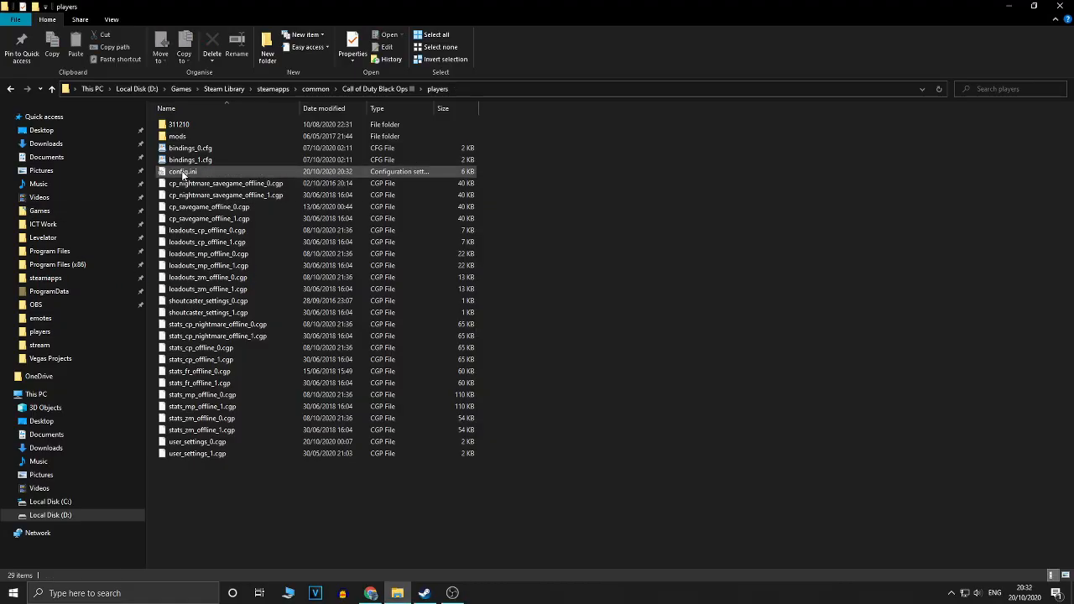
right_click(183, 172)
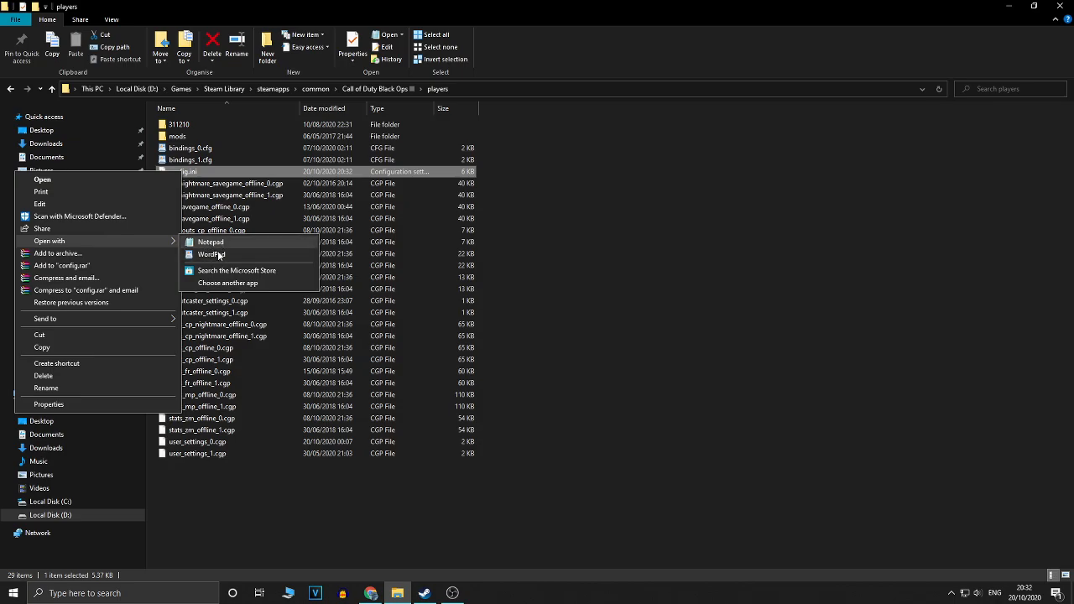
left_click(228, 282)
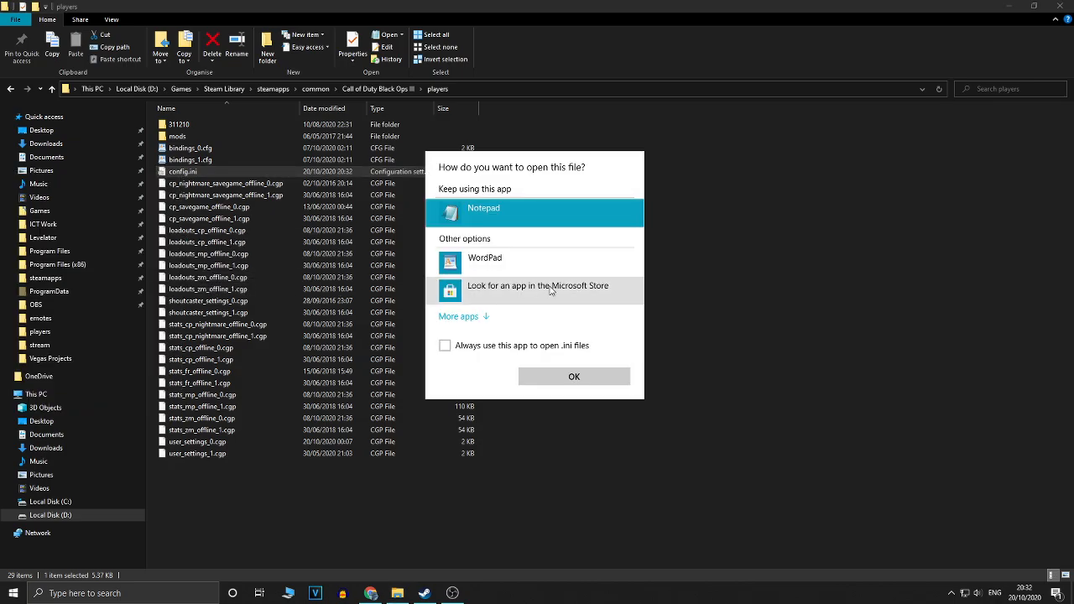
left_click(459, 316)
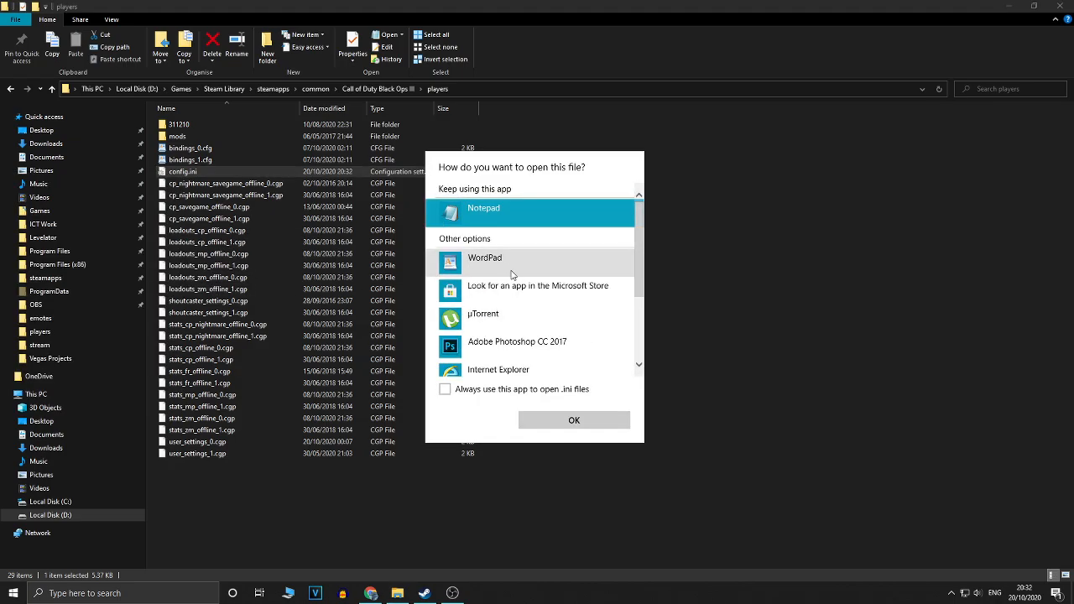
mouse_move(596, 344)
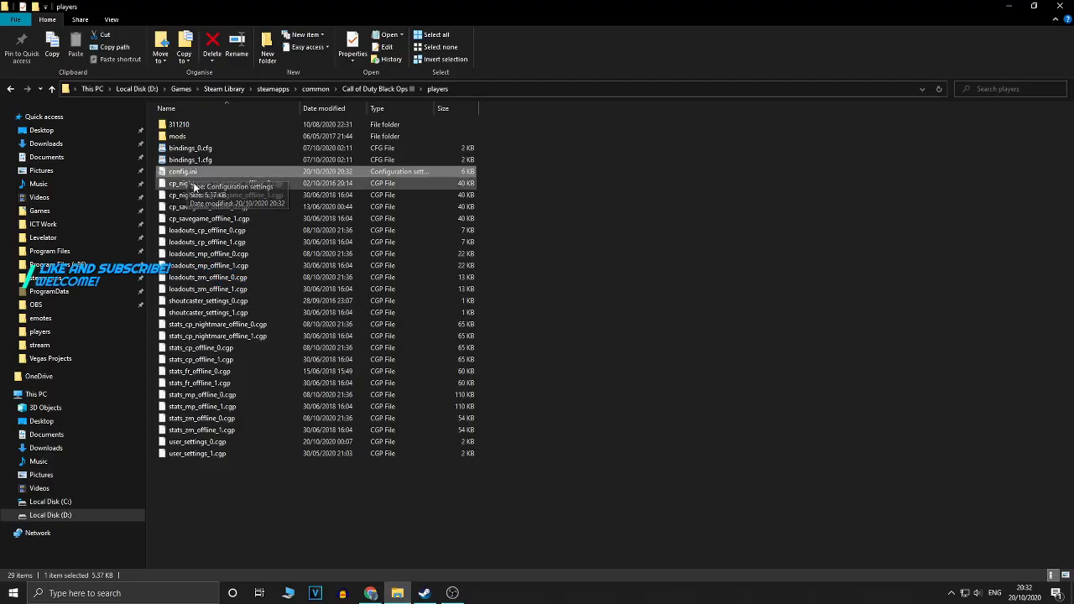
Step: Open config.ini in a maximized Notepad window and scroll into its settings
double_click(182, 171)
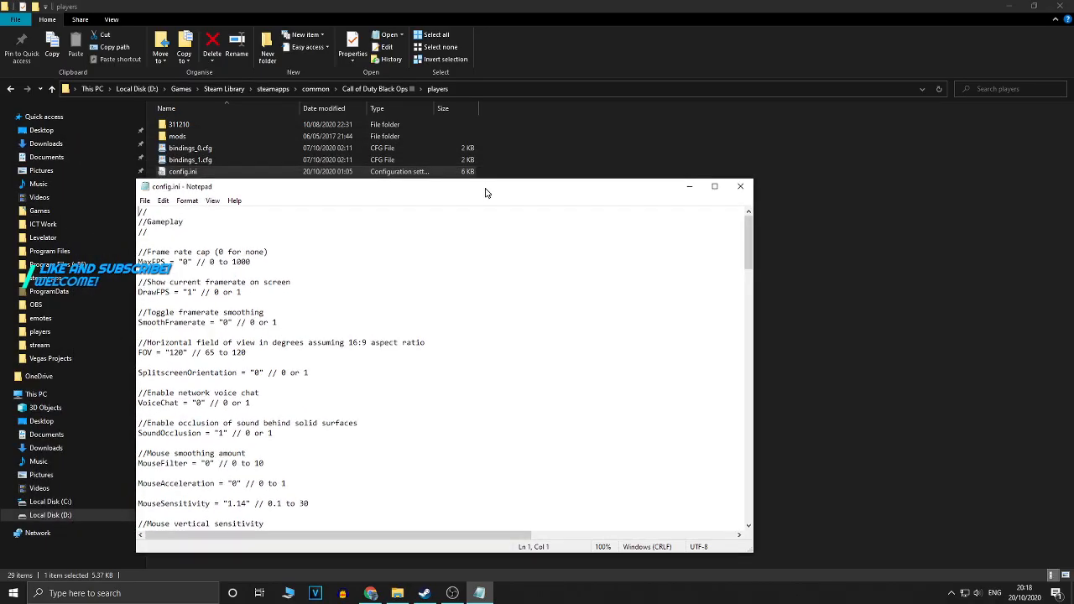
left_click(714, 186)
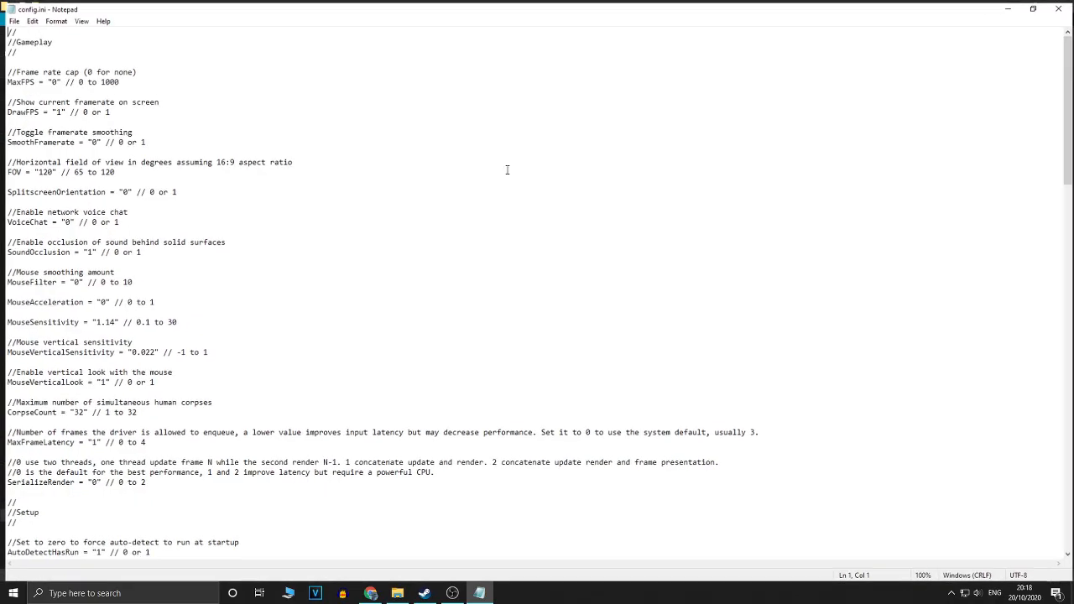
scroll("down", 3)
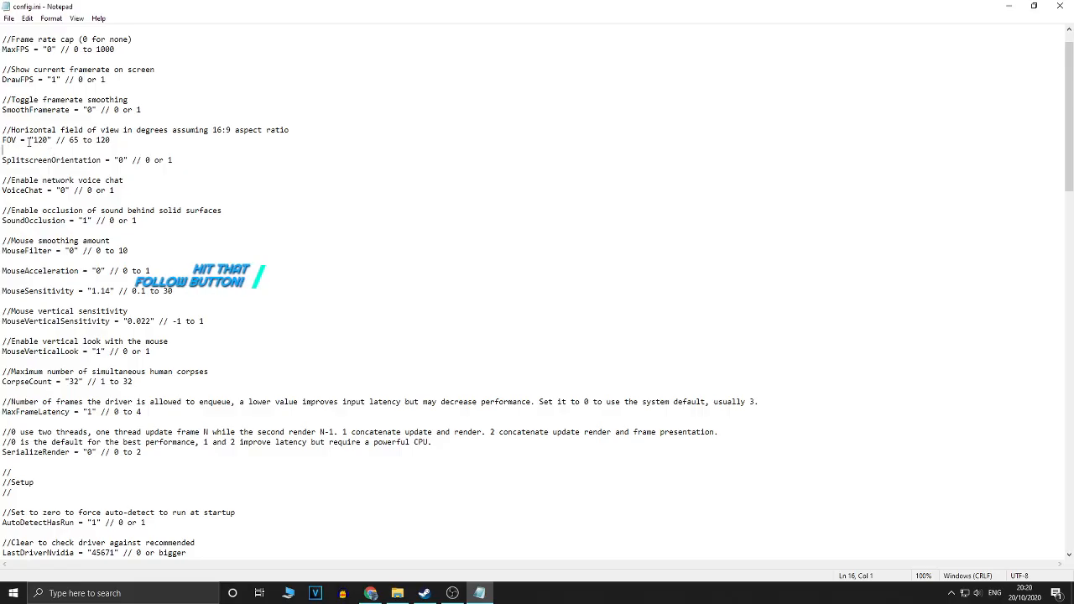
double_click(39, 139)
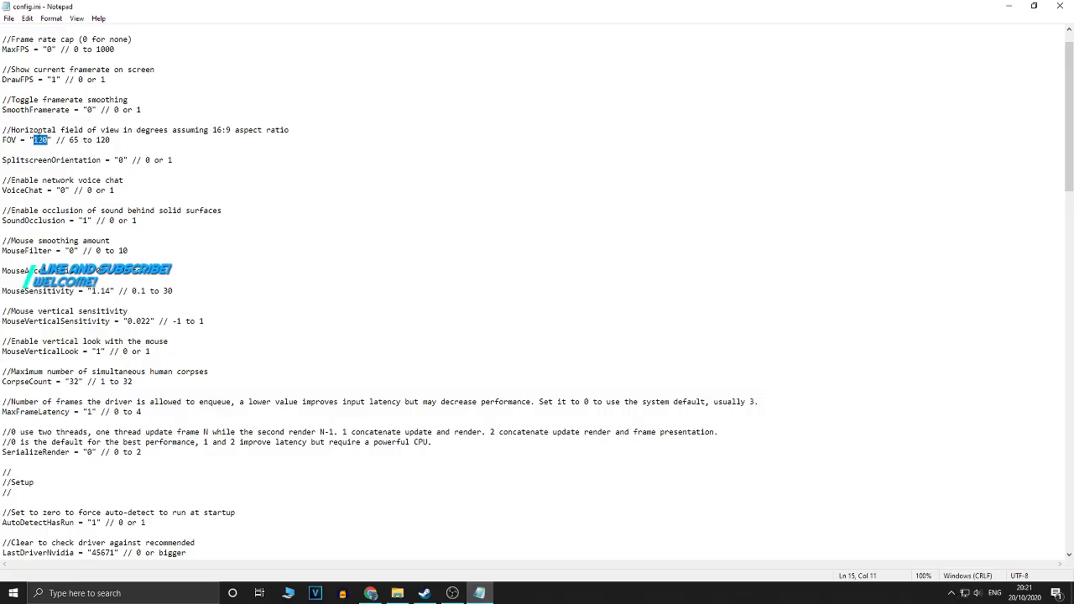
scroll("down", 3)
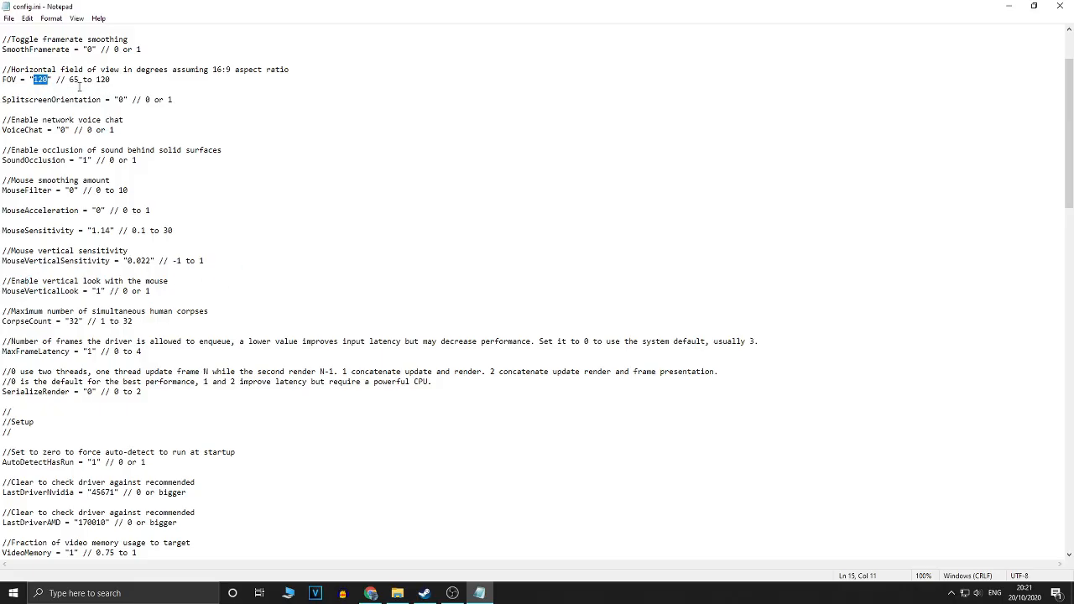
mouse_move(124, 144)
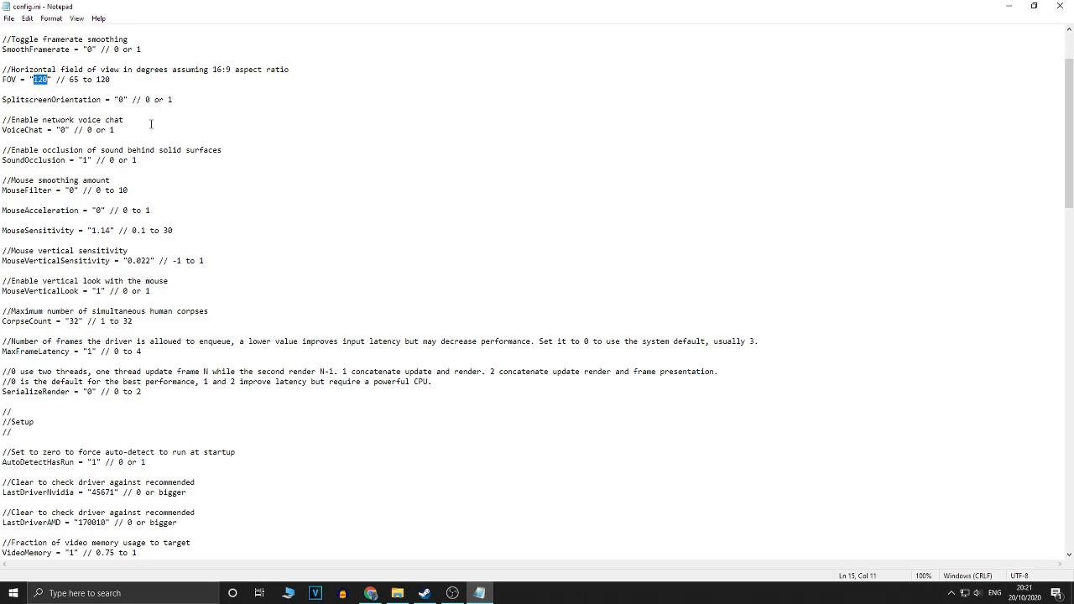
mouse_move(130, 112)
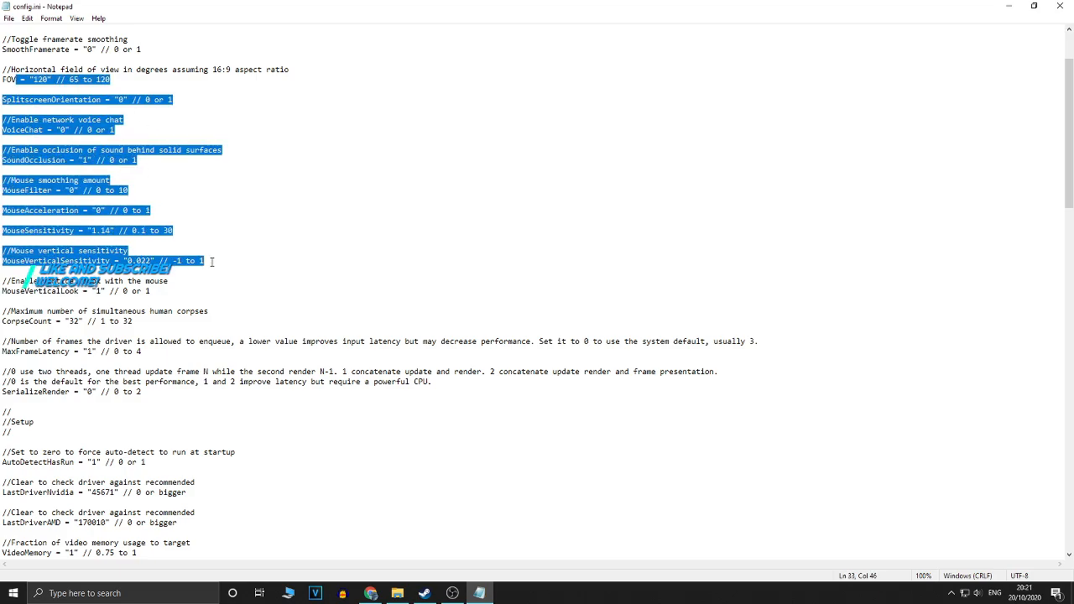
mouse_move(225, 255)
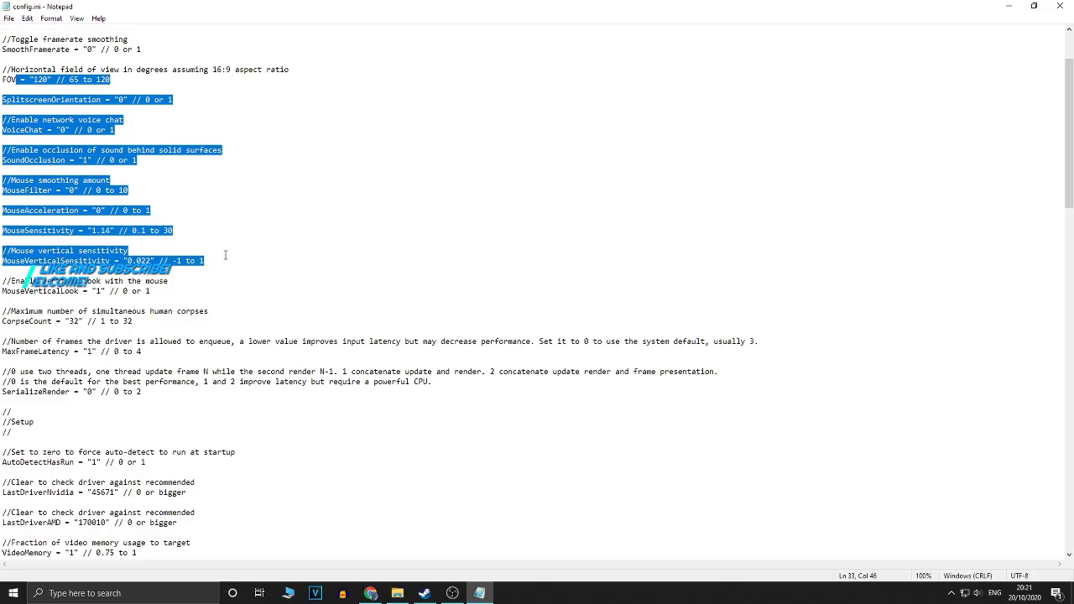
left_click(121, 299)
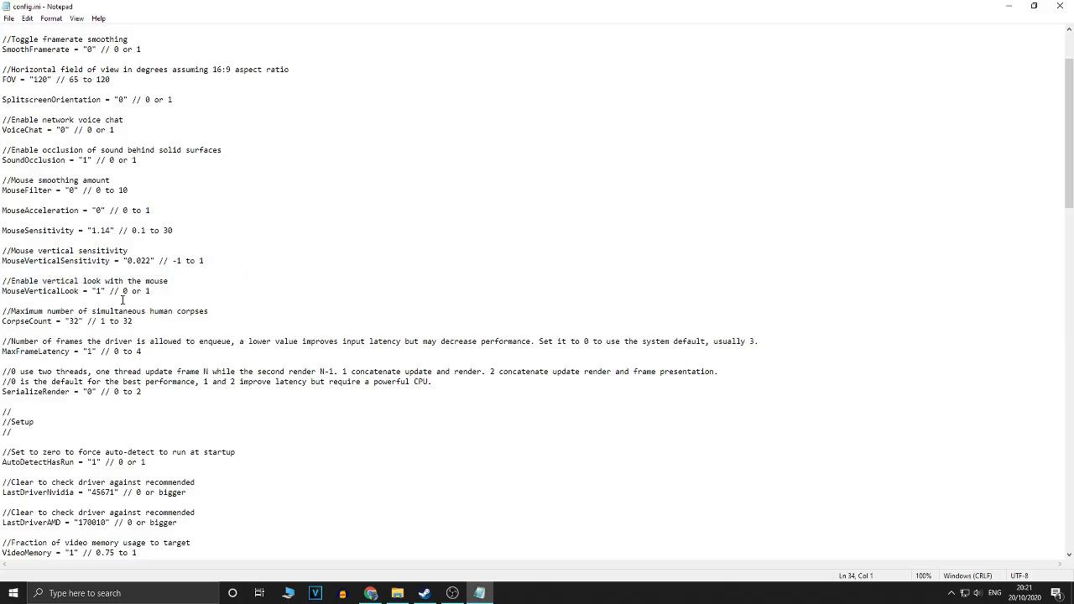
scroll("down", 3)
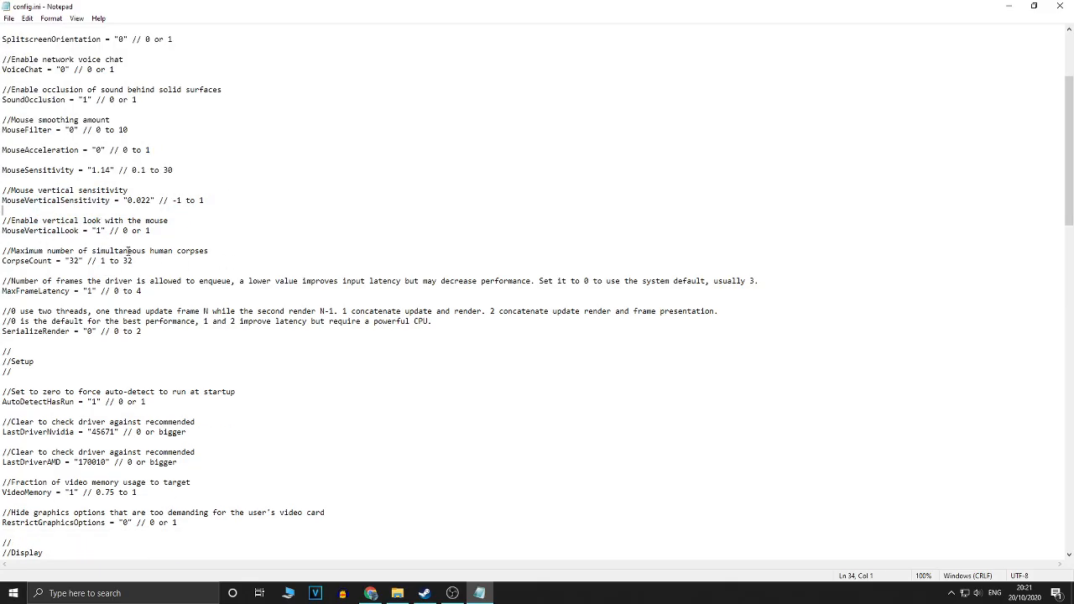
mouse_move(241, 279)
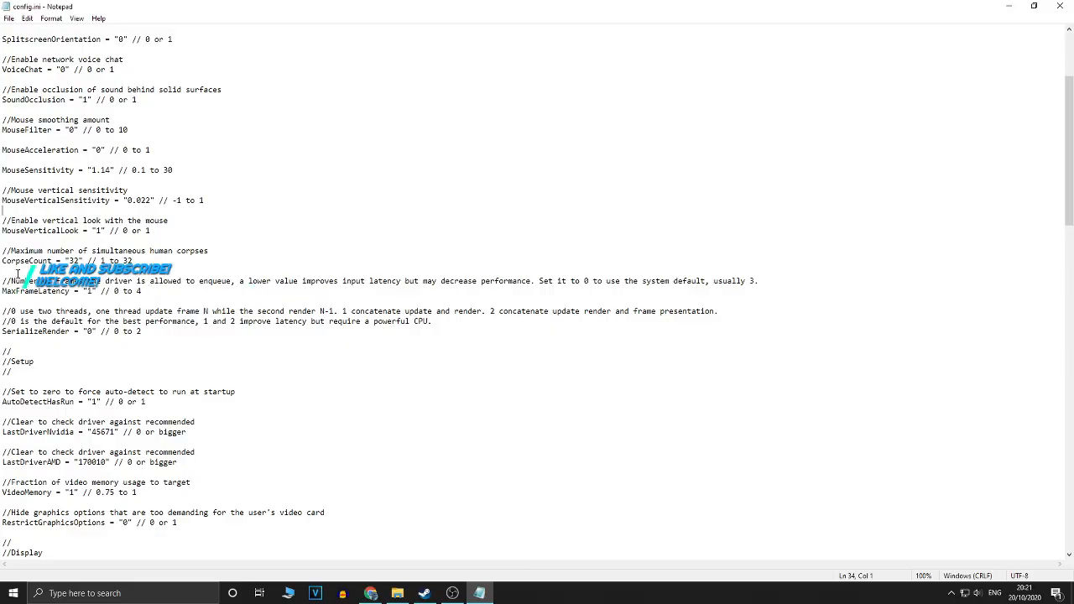
Step: Scroll config.ini past MaxFrameLatency down to the Setup display settings
scroll("down", 3)
type("0")
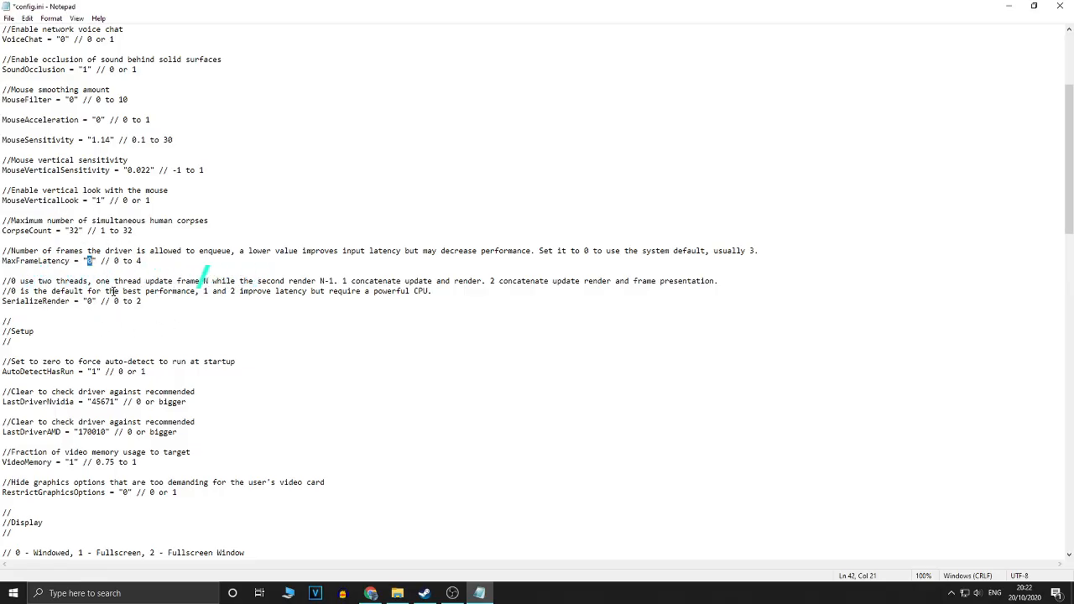
scroll("down", 3)
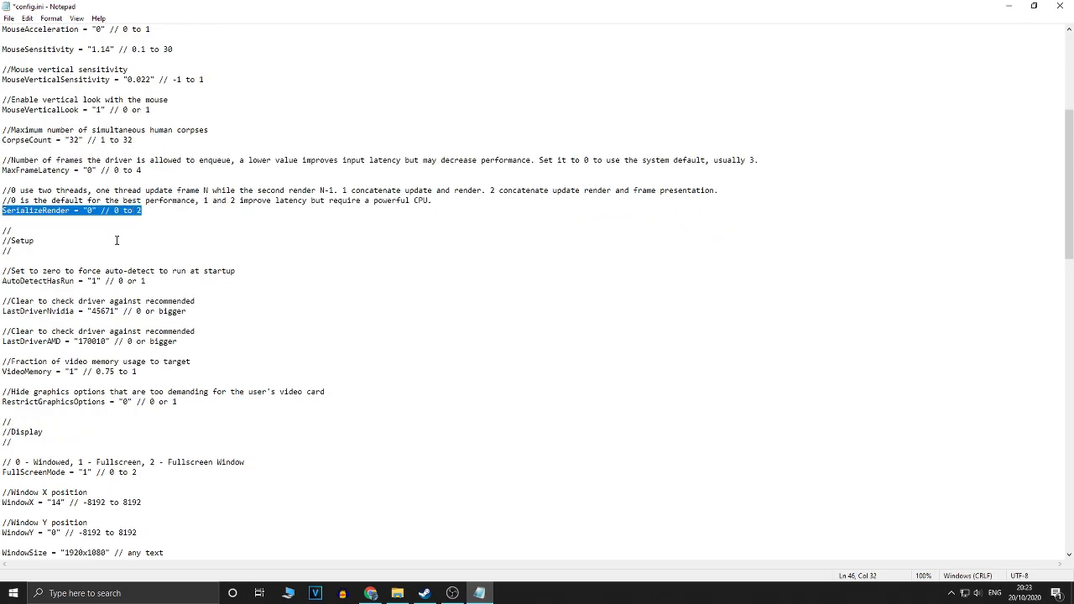
scroll("down", 3)
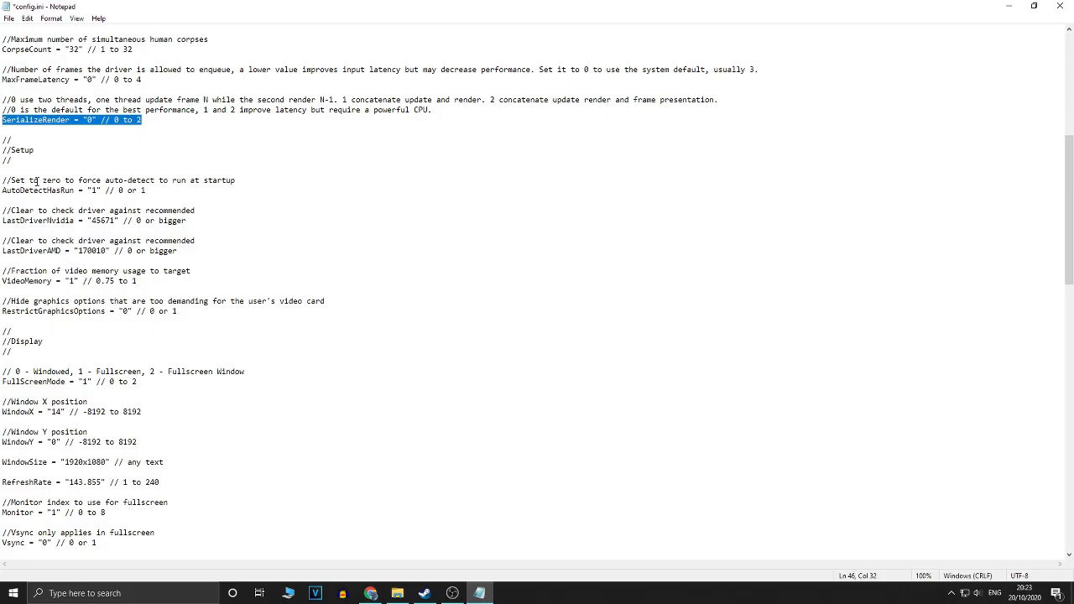
scroll("down", 3)
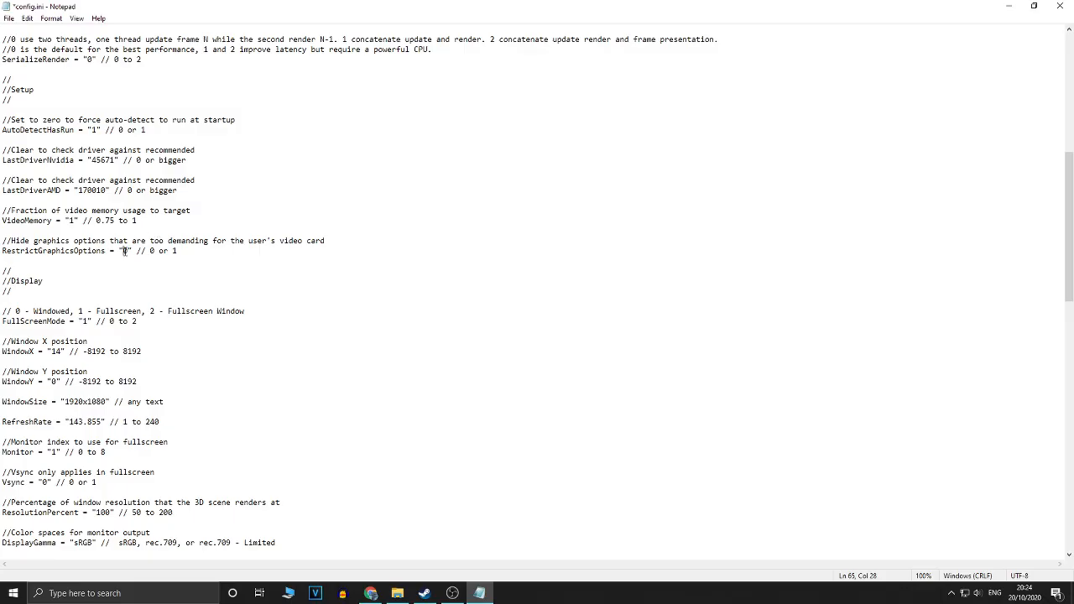
scroll("down", 3)
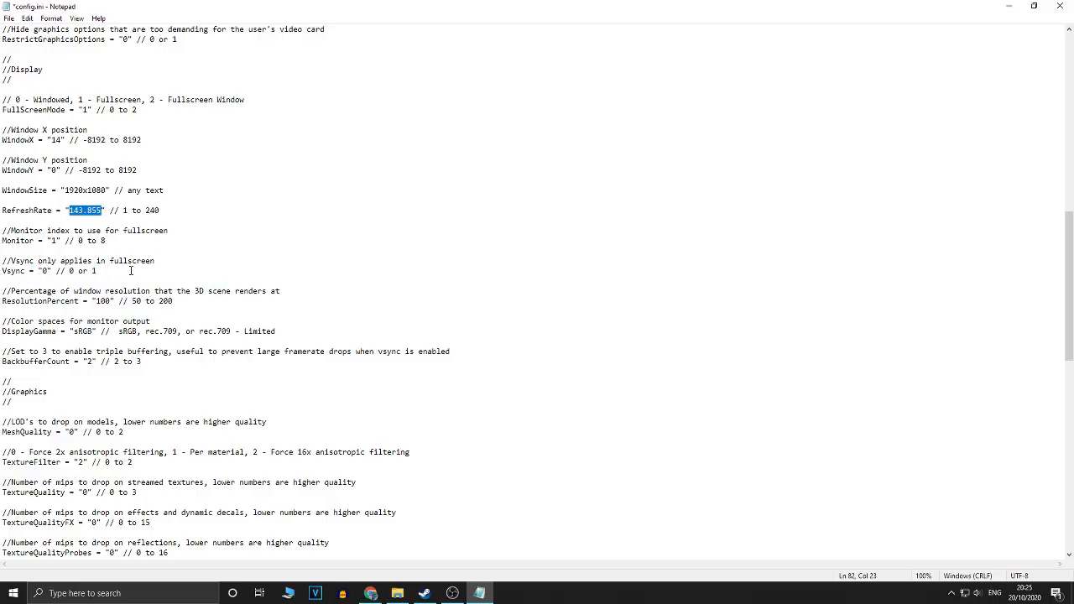
scroll("down", 3)
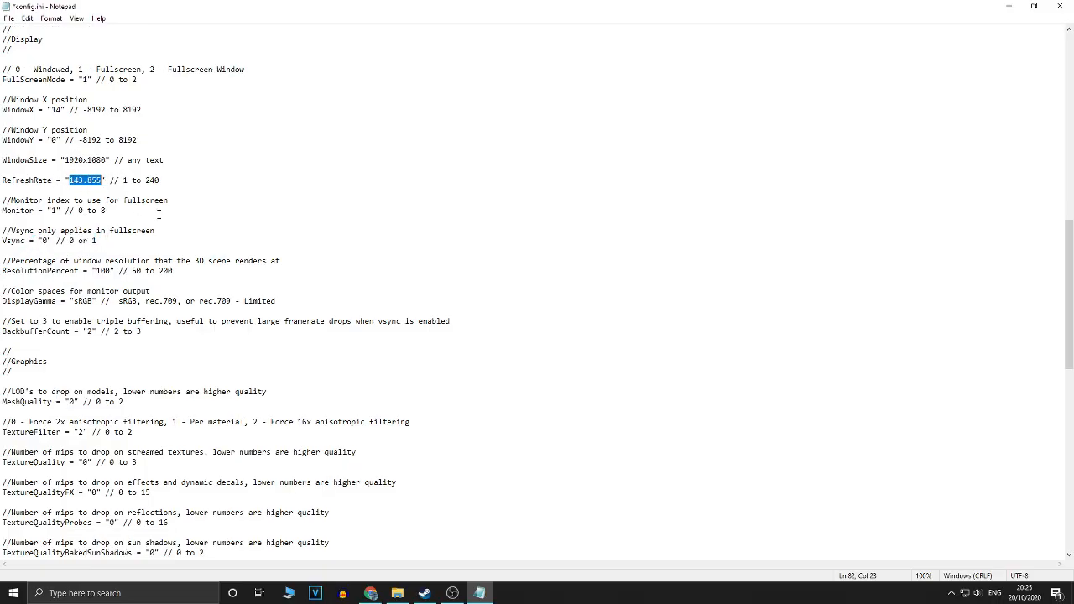
scroll("down", 3)
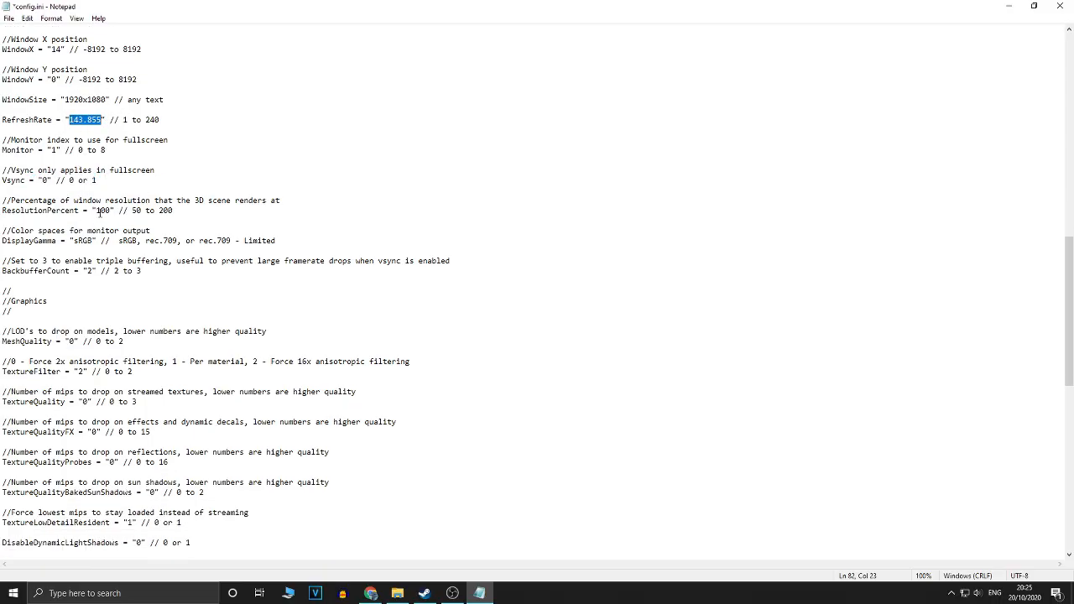
Step: Select graphics values in config.ini, starting with ResolutionPercent 100, for editing
double_click(103, 211)
type("3")
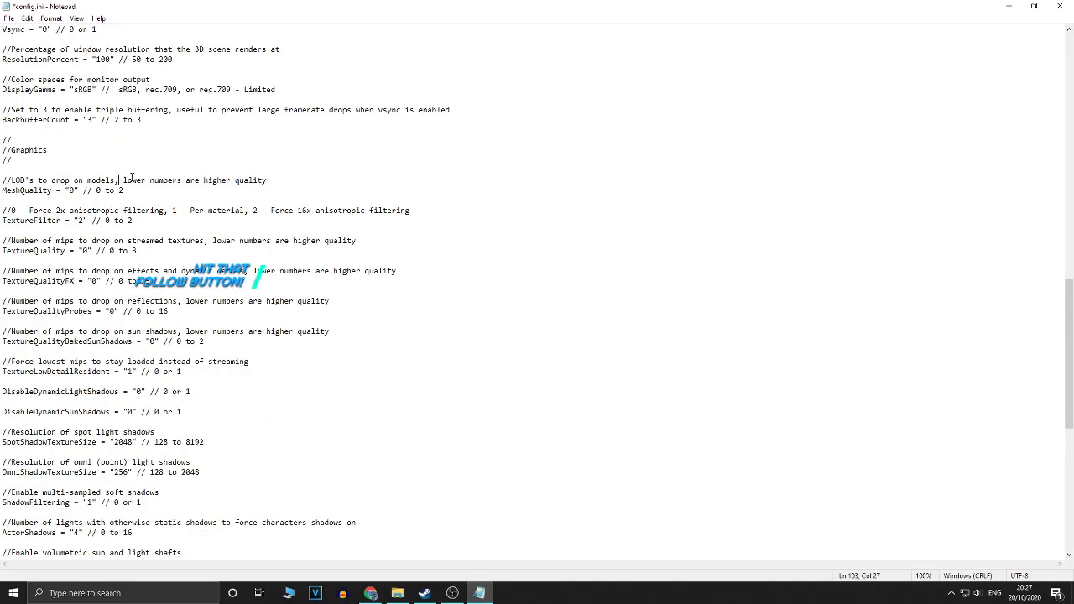
double_click(70, 190)
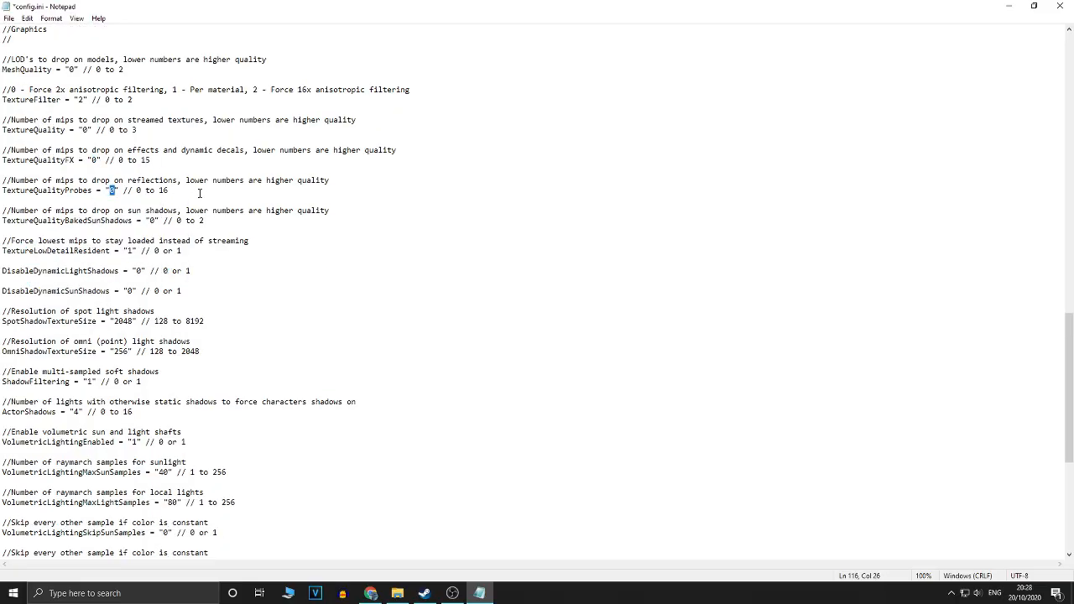
scroll("down", 3)
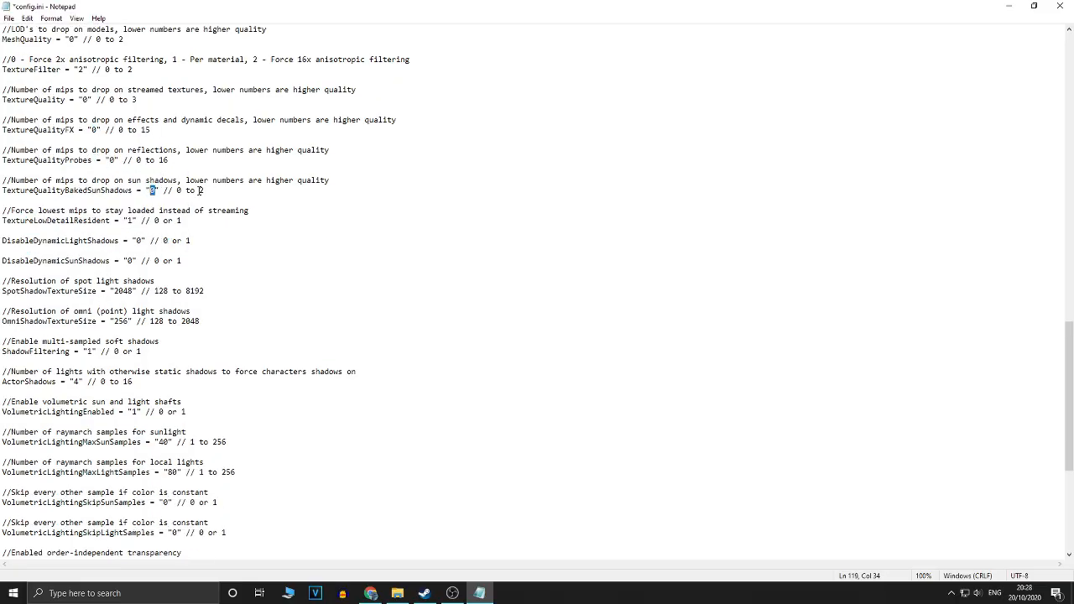
scroll("down", 3)
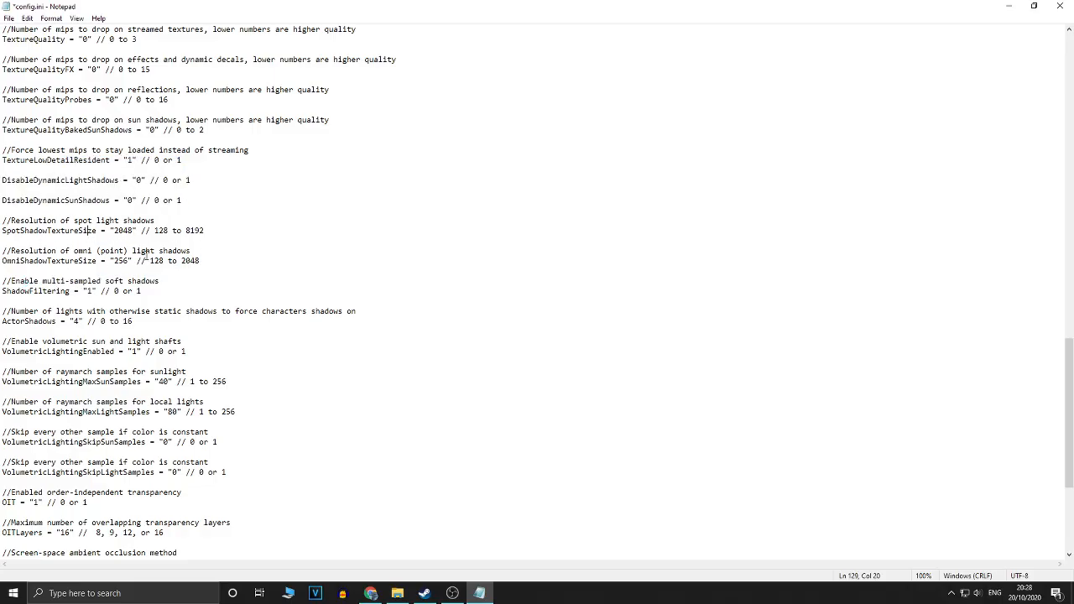
left_click_drag(125, 230, 141, 290)
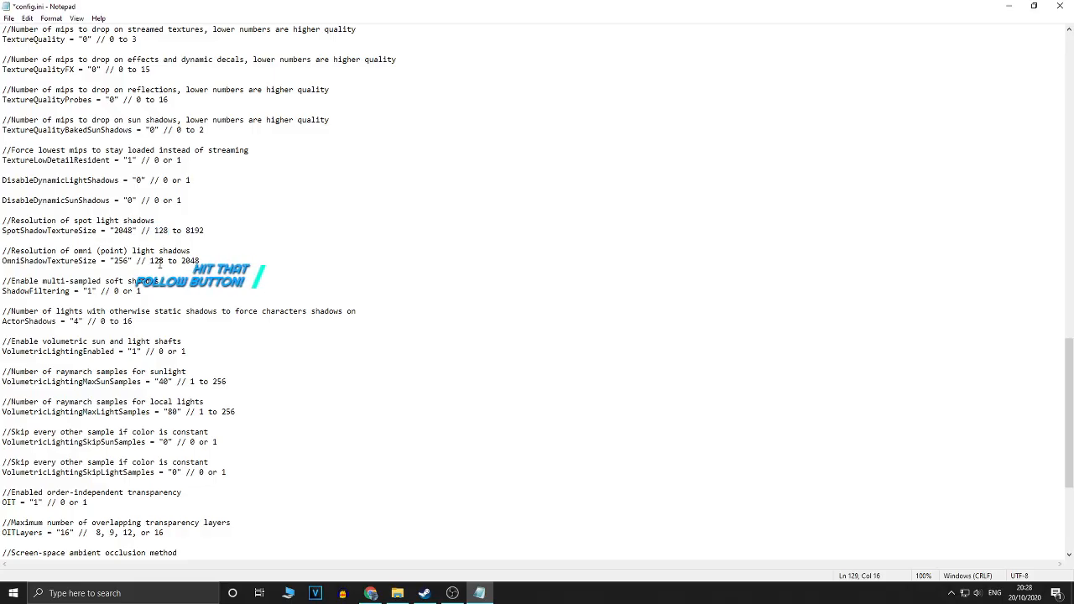
double_click(60, 260)
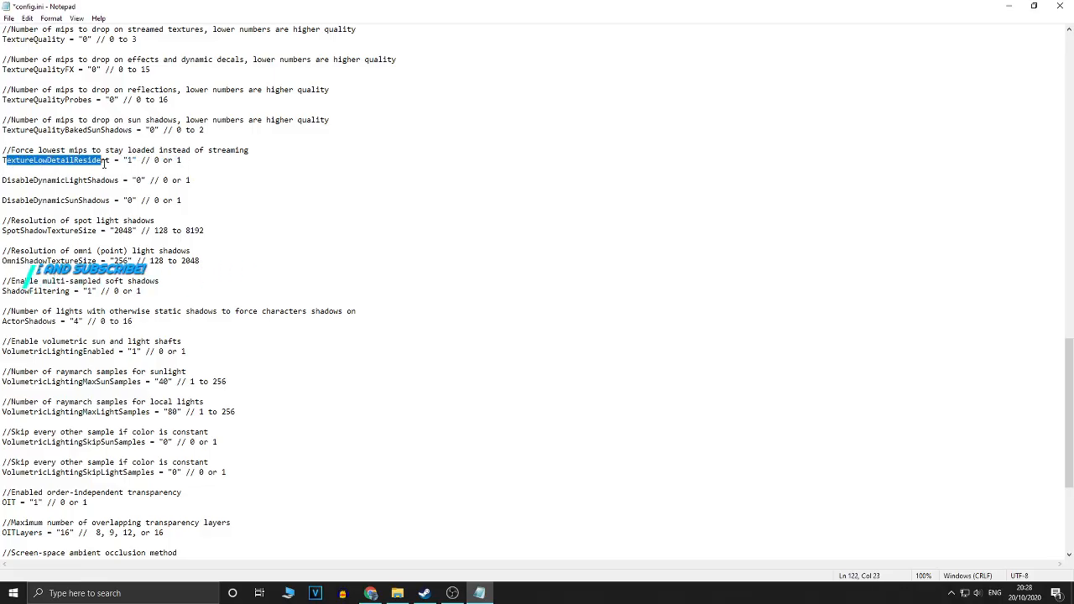
scroll("down", 3)
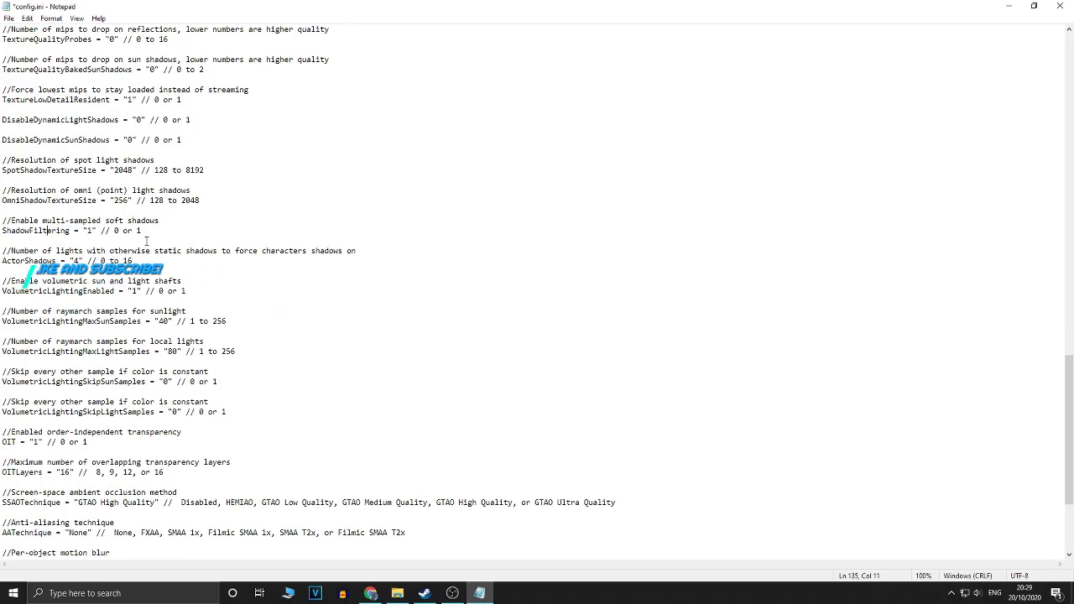
scroll("down", 3)
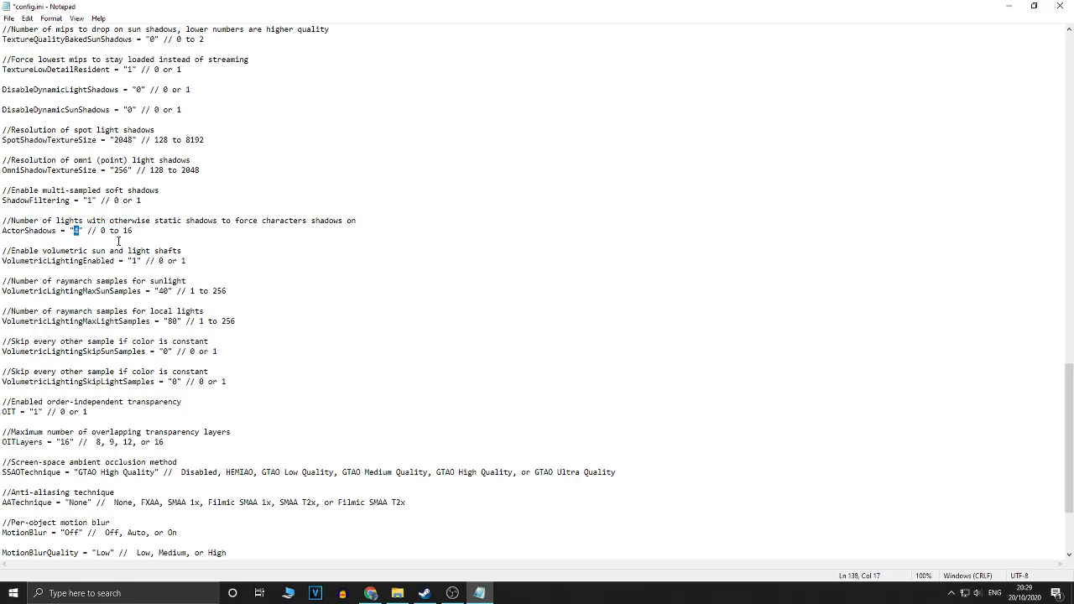
scroll("down", 3)
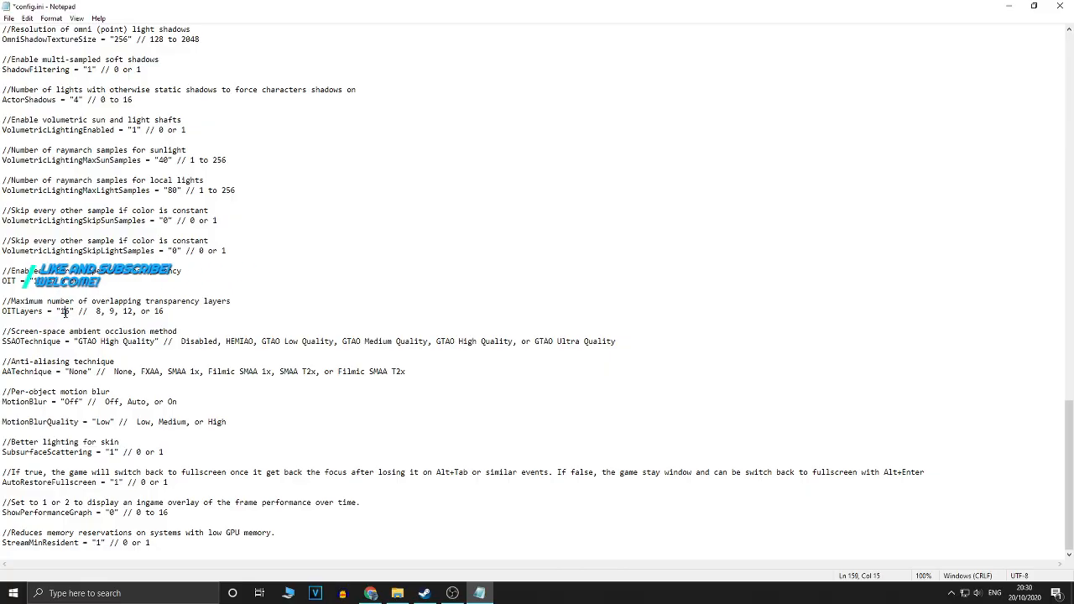
double_click(66, 310)
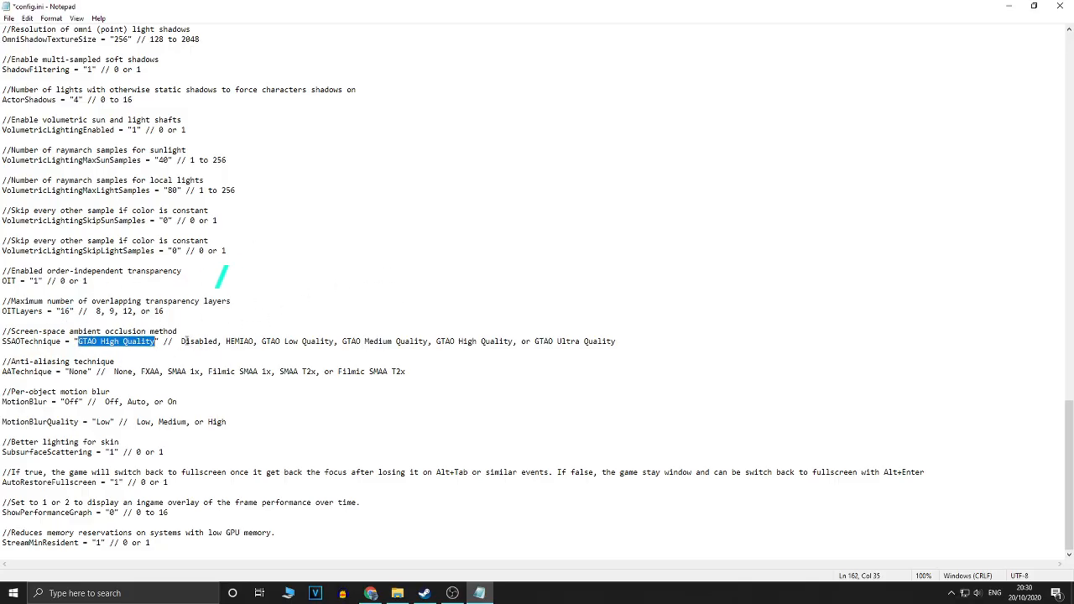
double_click(197, 341)
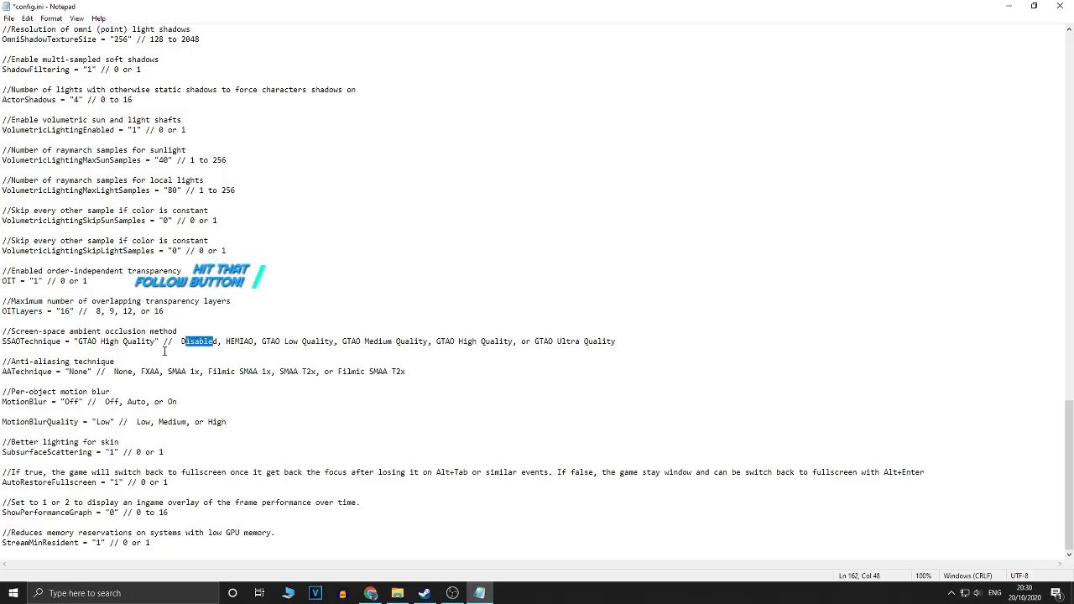
double_click(115, 340)
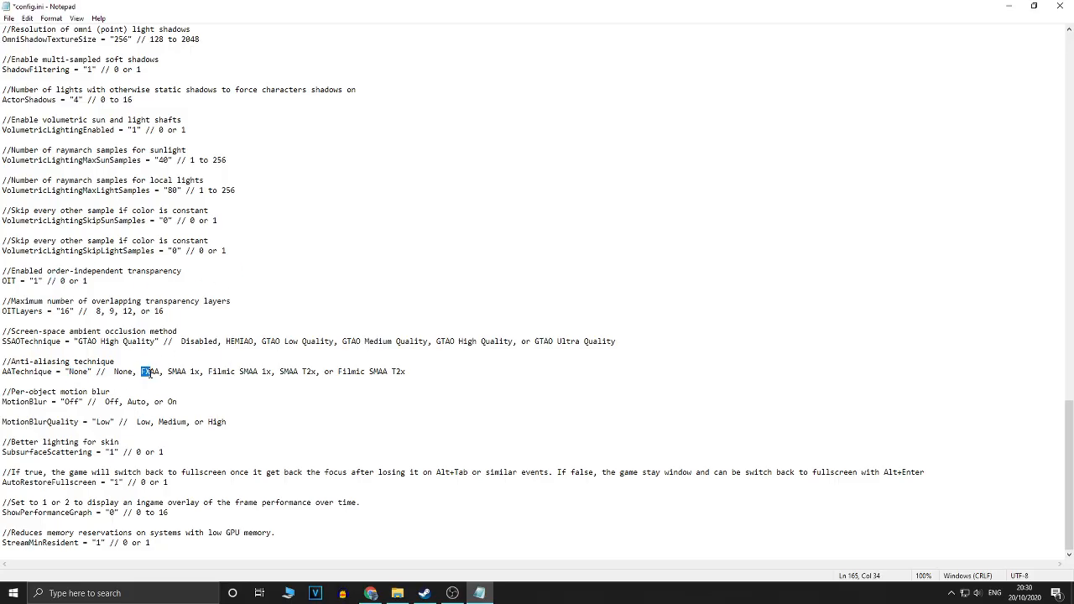
double_click(151, 371)
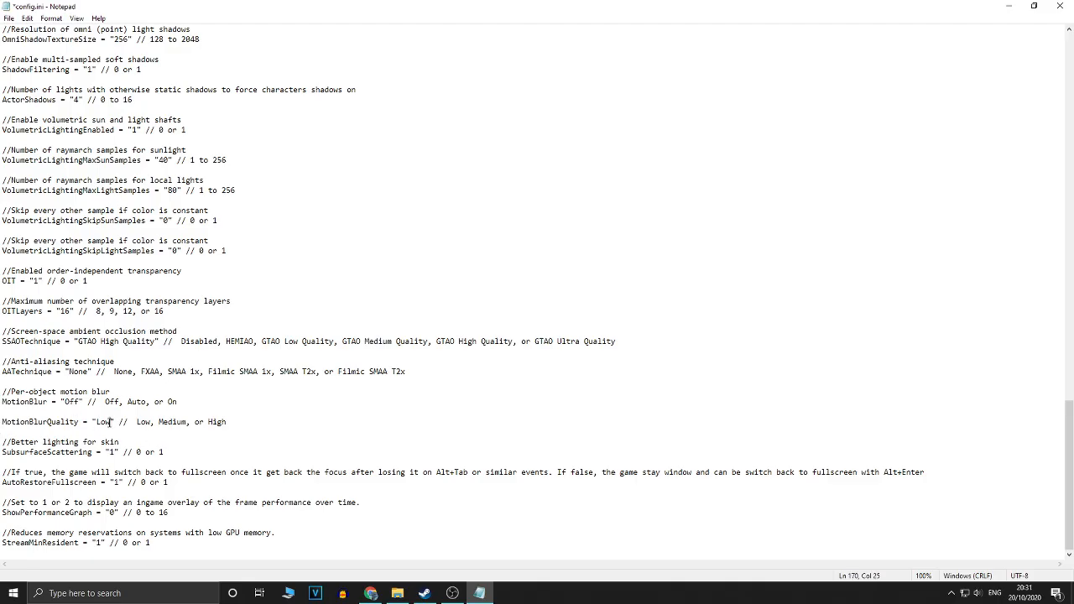
double_click(102, 422)
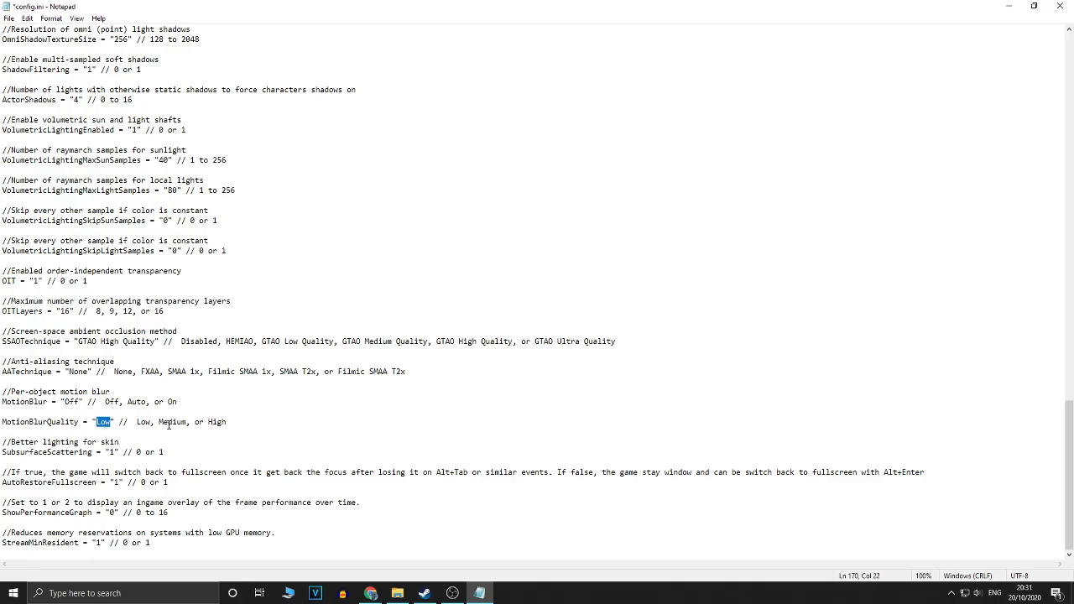
double_click(73, 402)
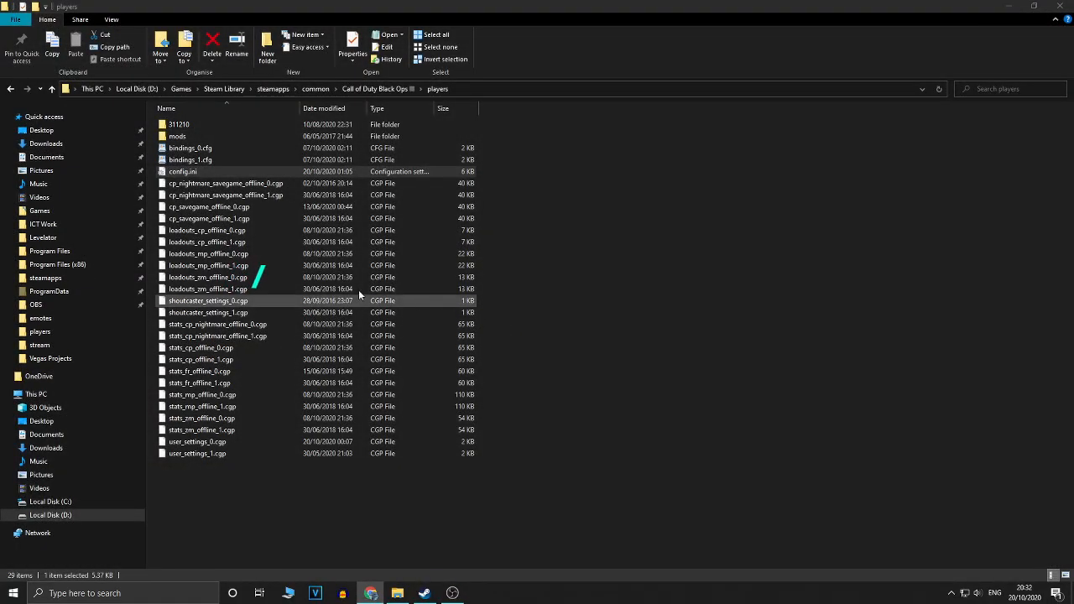
Step: Make config.ini read-only from its Properties dialog and apply the change
right_click(183, 171)
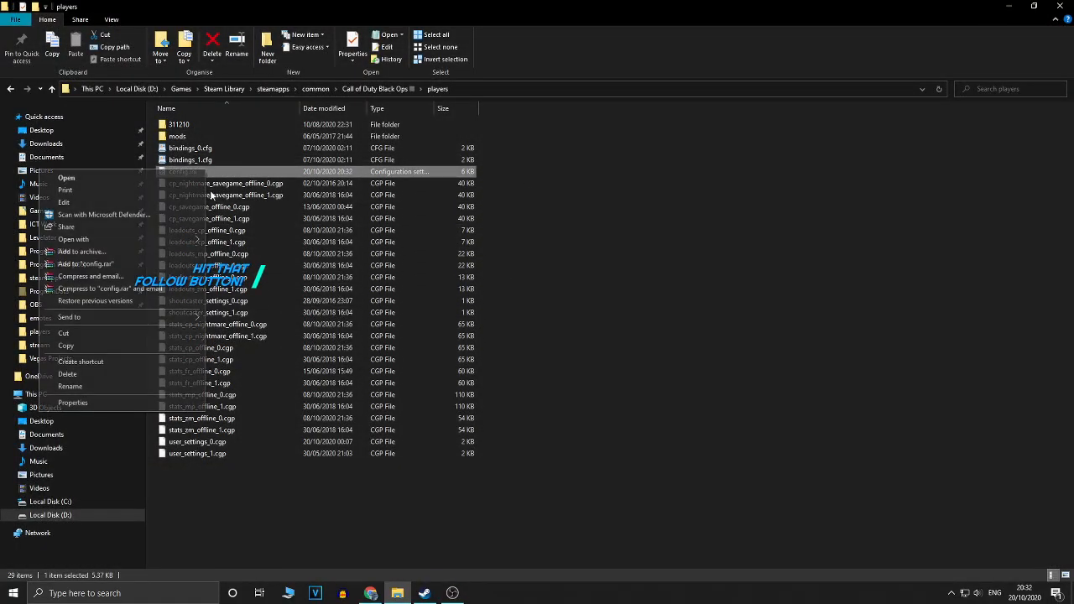
left_click(72, 403)
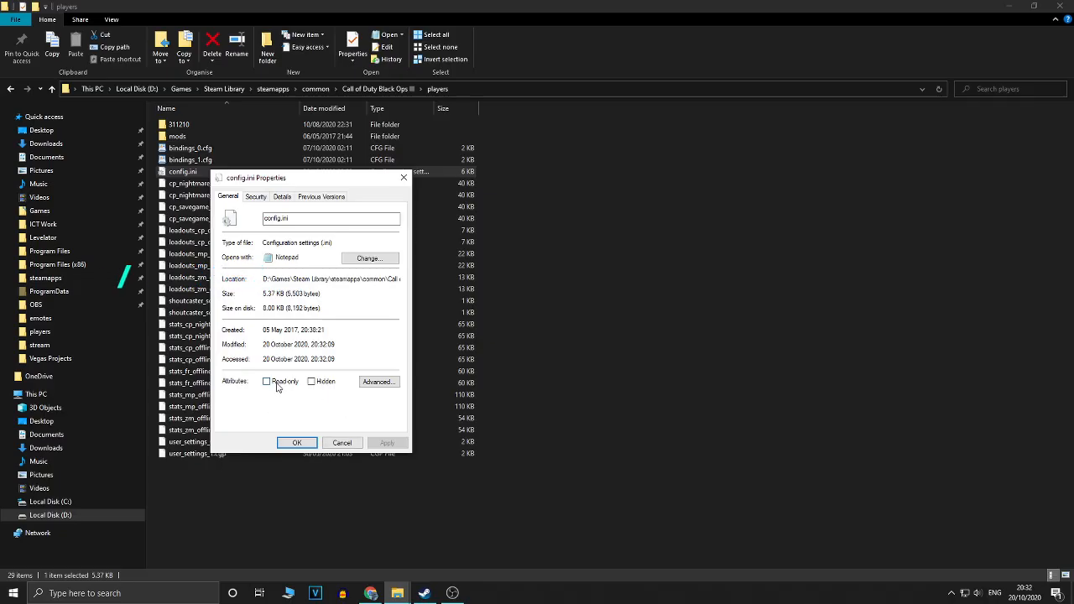
left_click(267, 380)
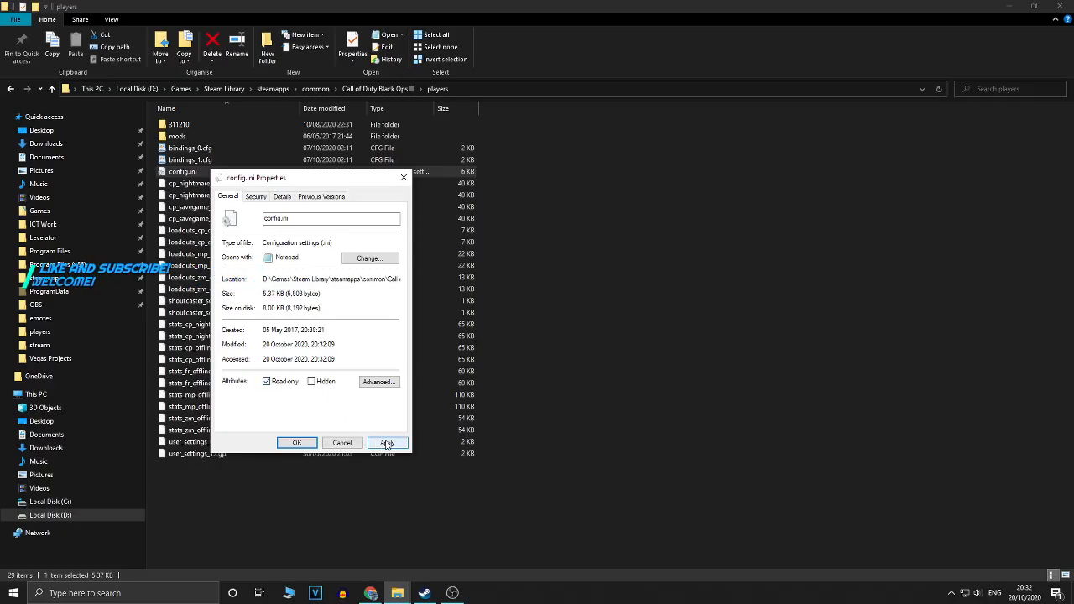
left_click(386, 443)
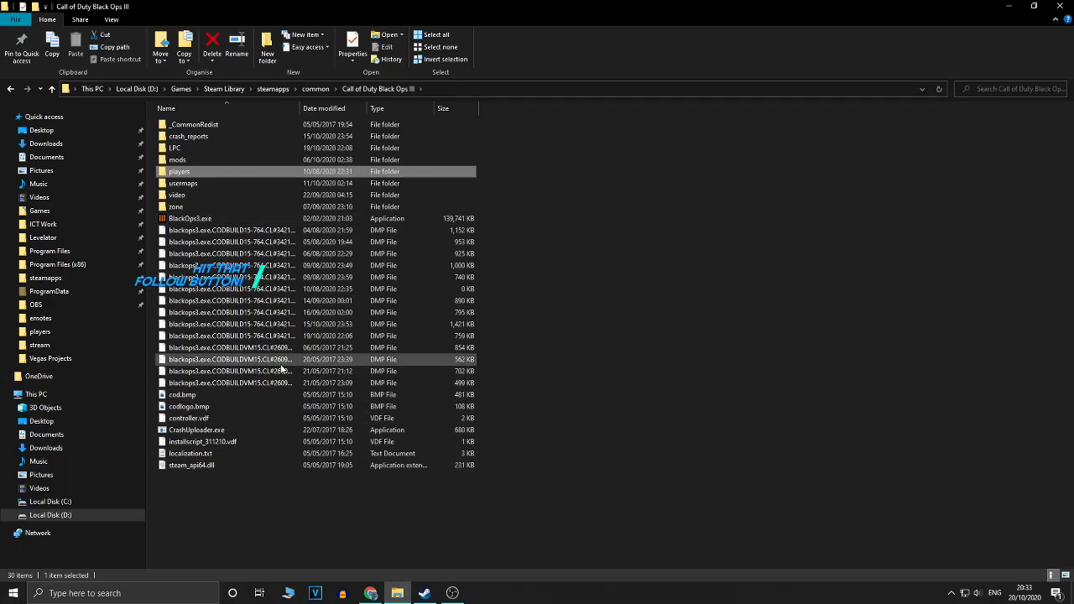
Step: Rename bo3_global_logo_logosequence1.mkv in the video folder, then return to the game folder
double_click(176, 194)
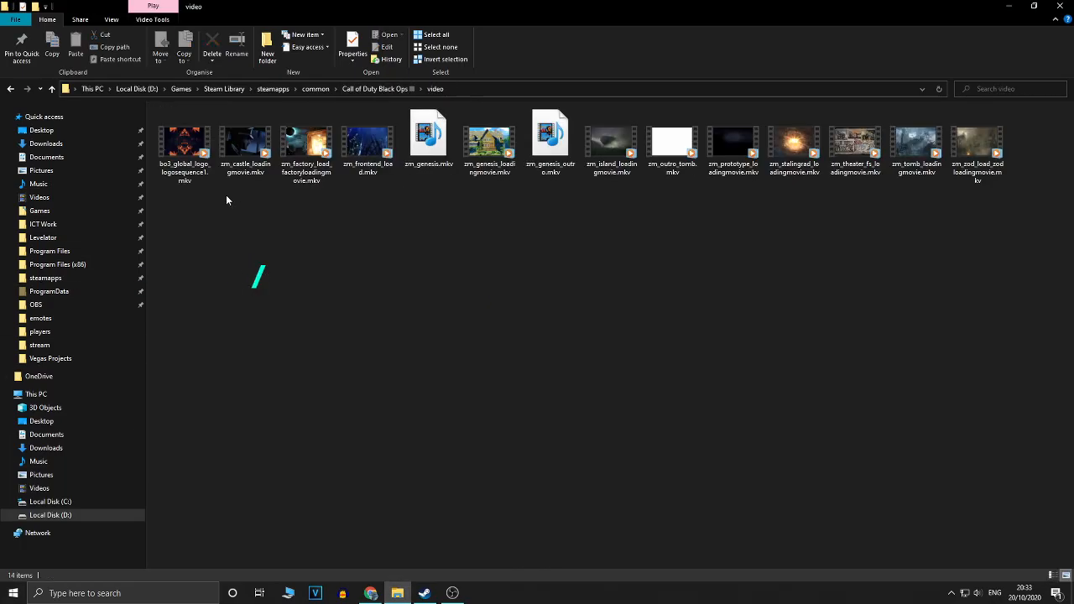
left_click(185, 143)
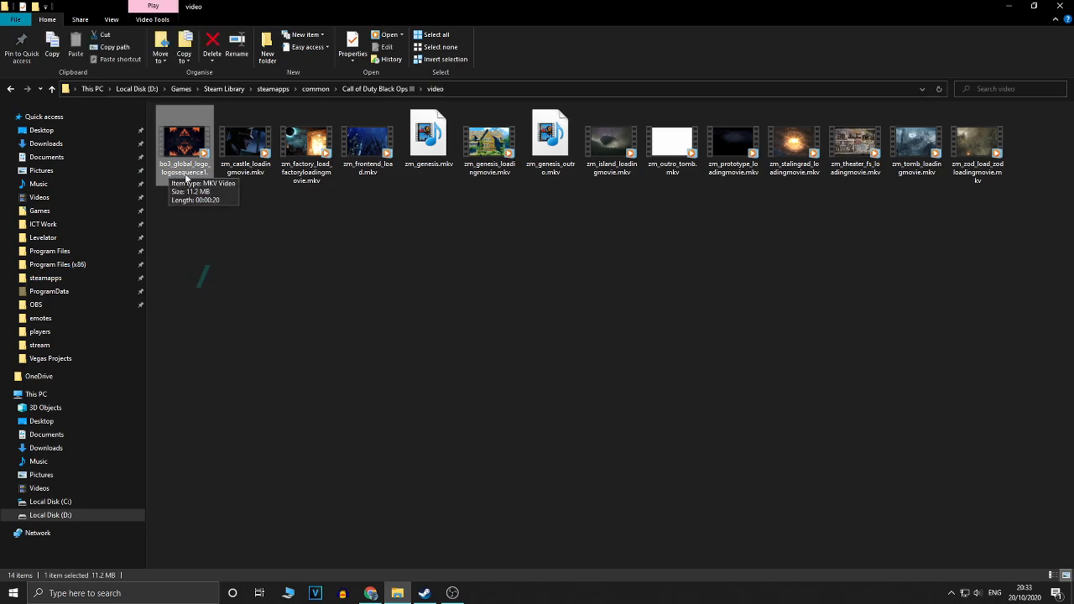
mouse_move(210, 179)
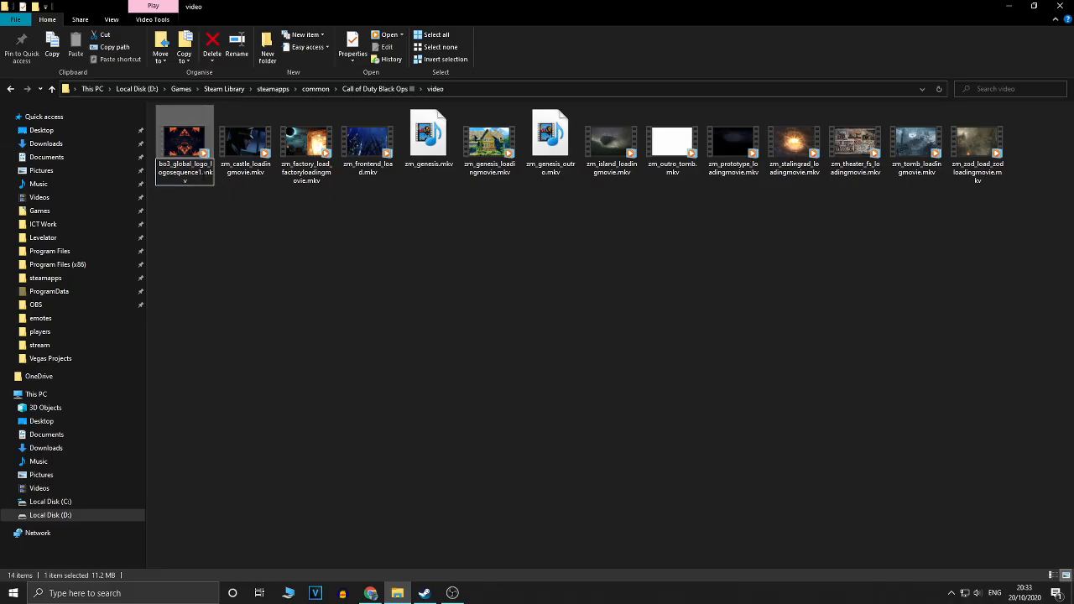
left_click(185, 208)
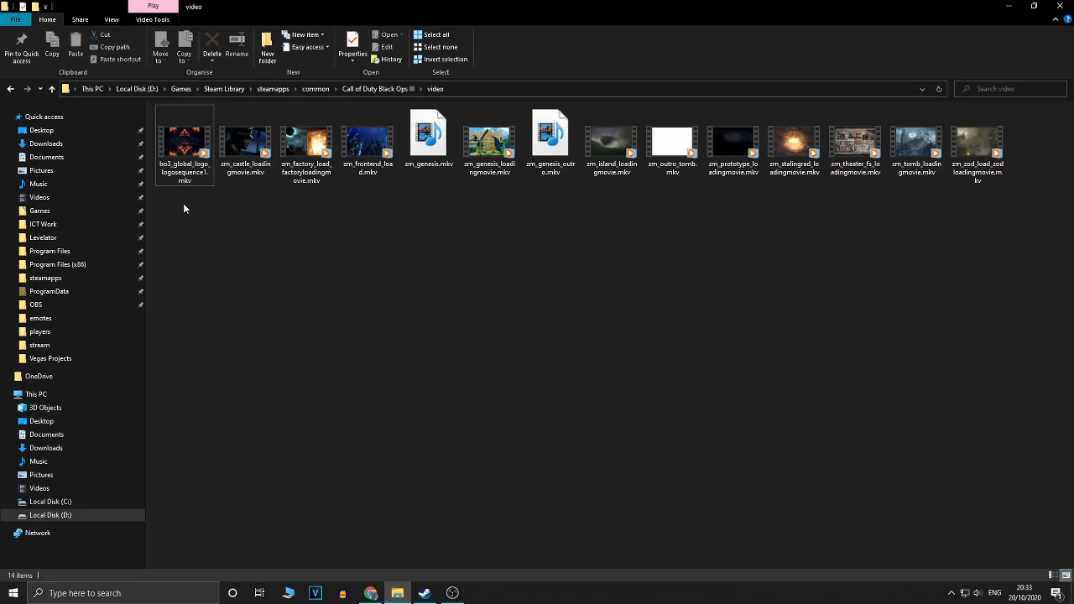
left_click(245, 138)
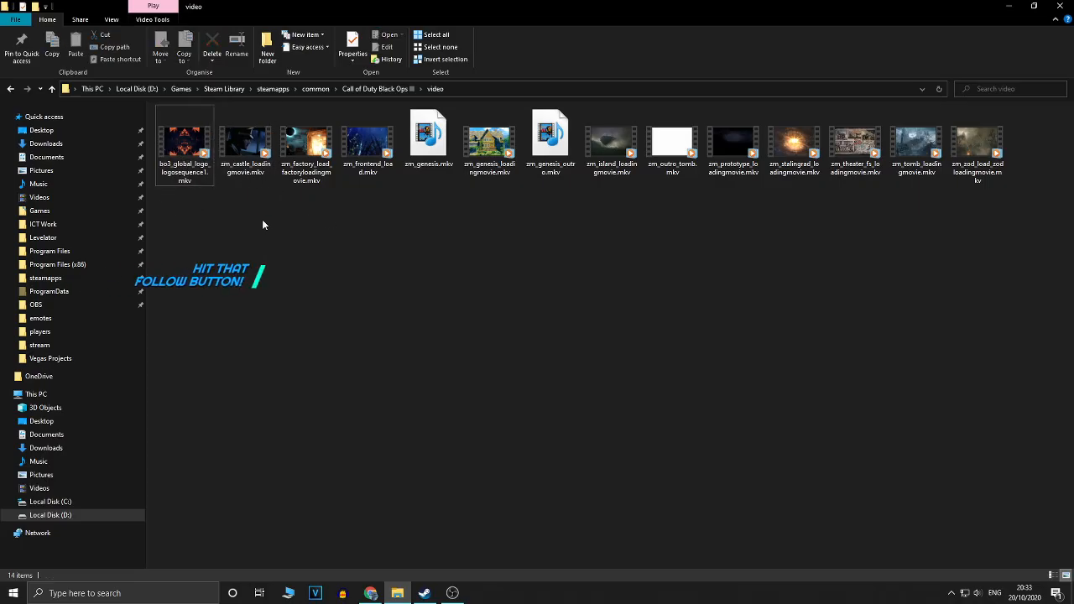
left_click(184, 143)
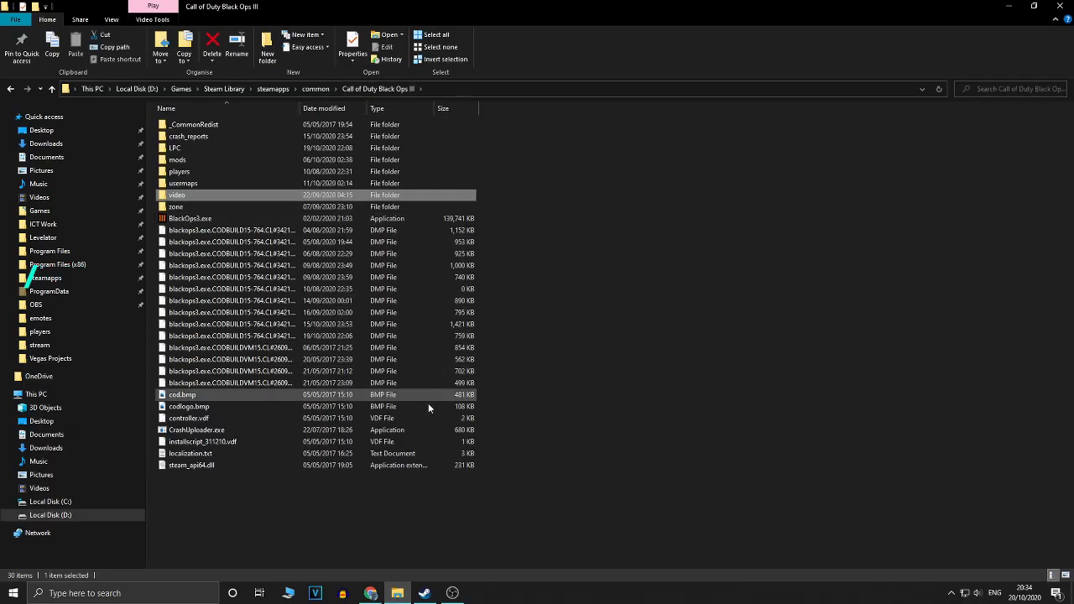
left_click(197, 429)
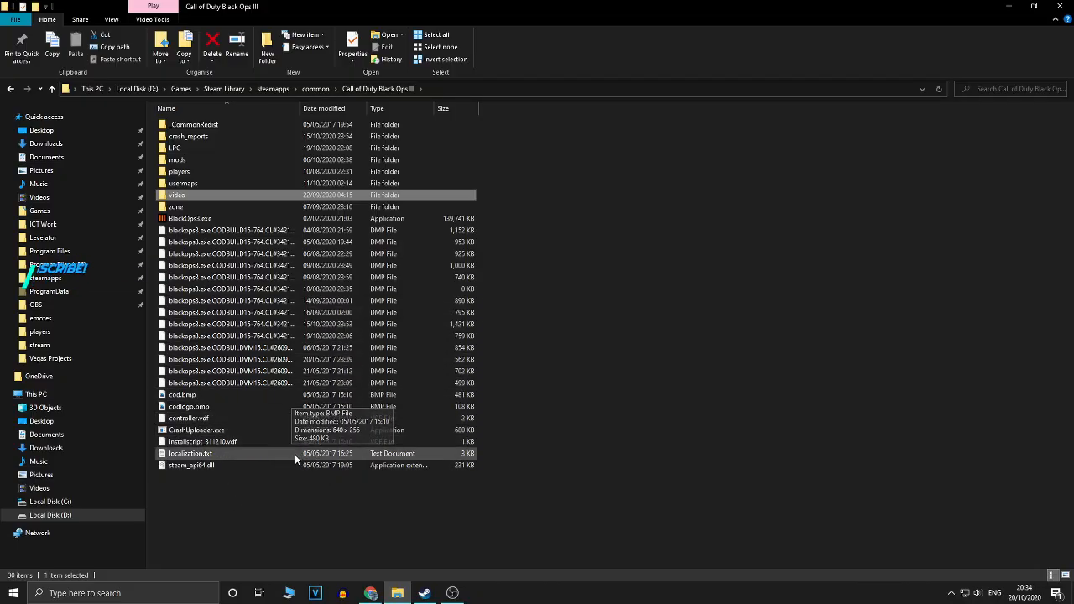
mouse_move(232, 496)
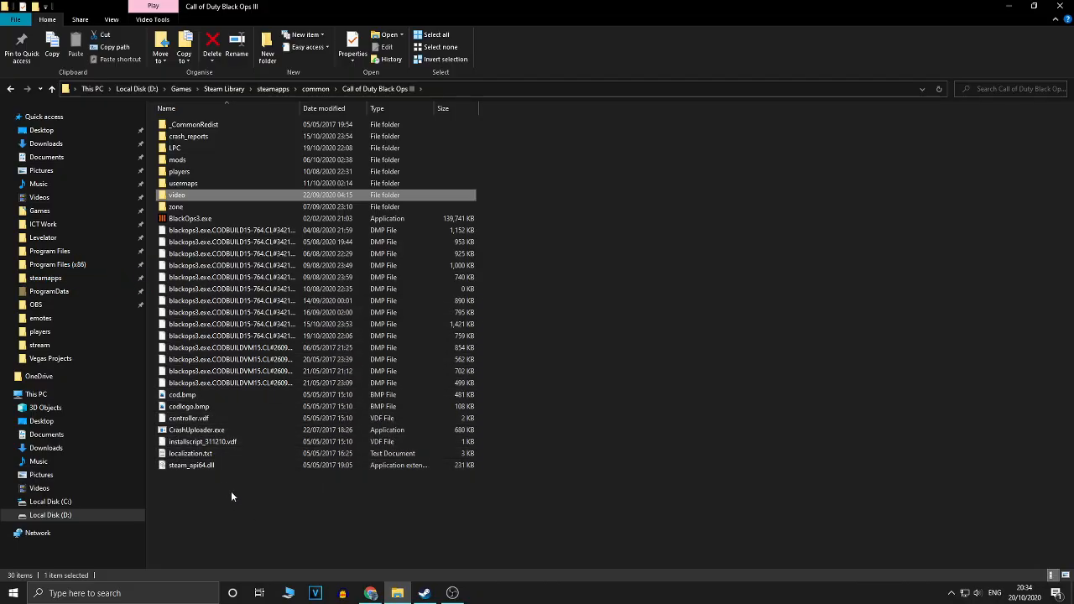
mouse_move(192, 464)
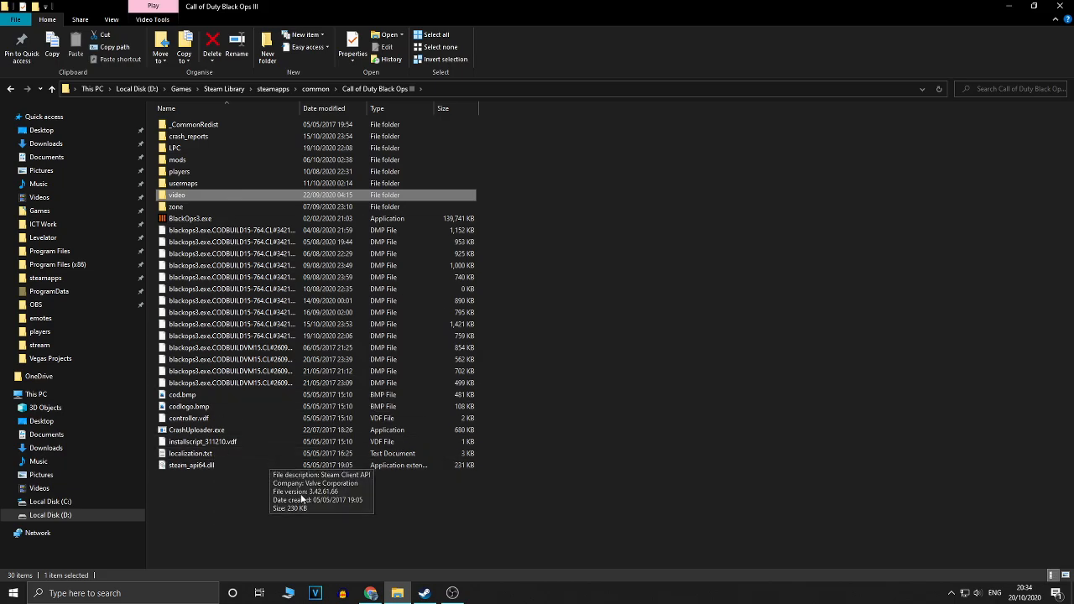
left_click(176, 206)
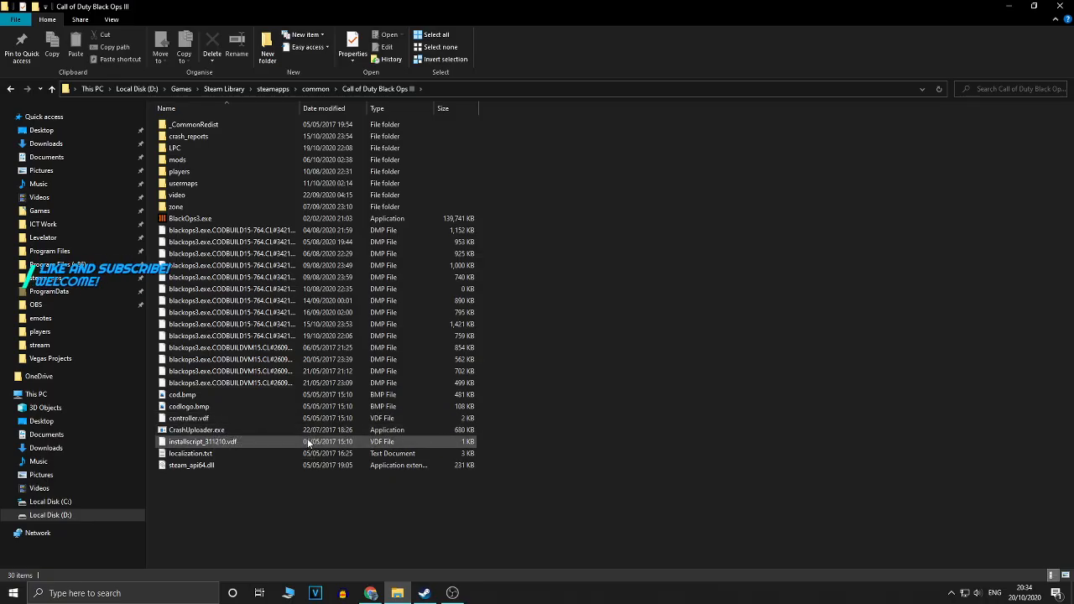
mouse_move(296, 443)
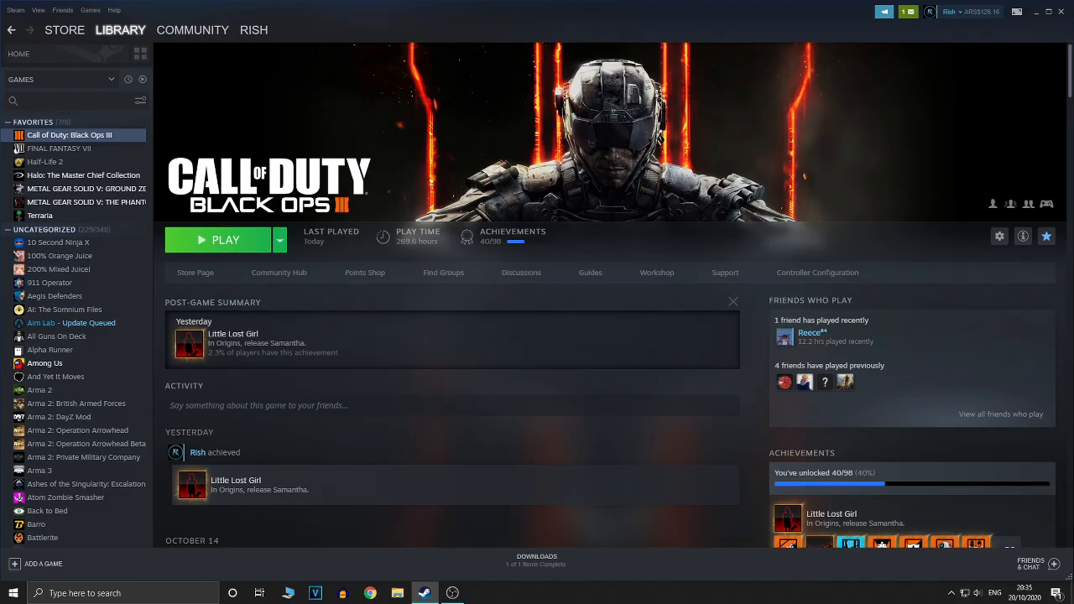
Step: Start Call of Duty: Black Ops III from the Steam library
left_click(225, 240)
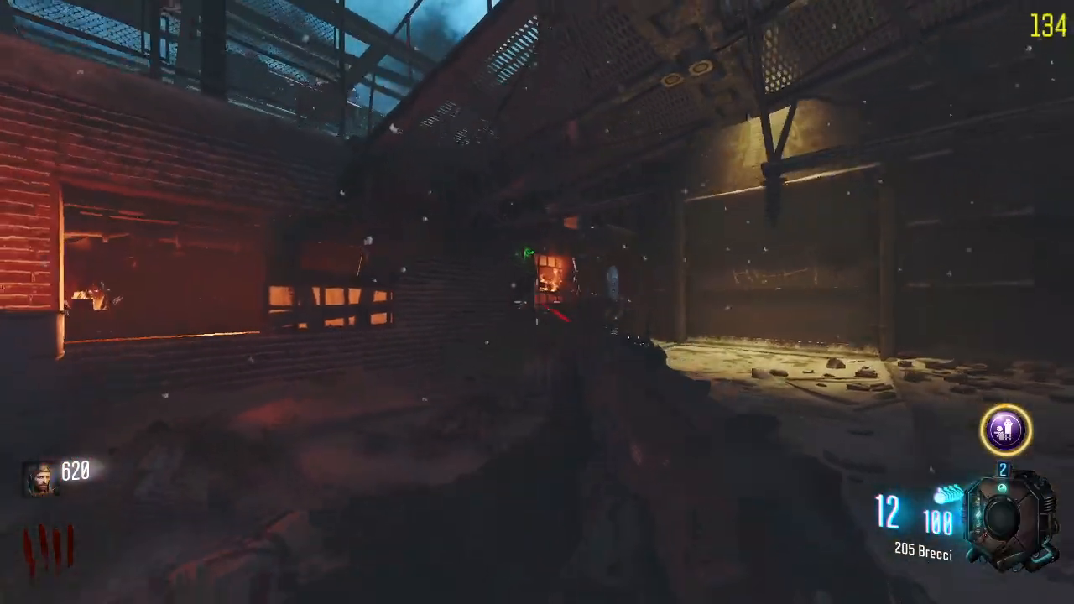
Step: Shoot zombies on the snowy map while the FPS counter reads about 147–158
left_click(537, 285)
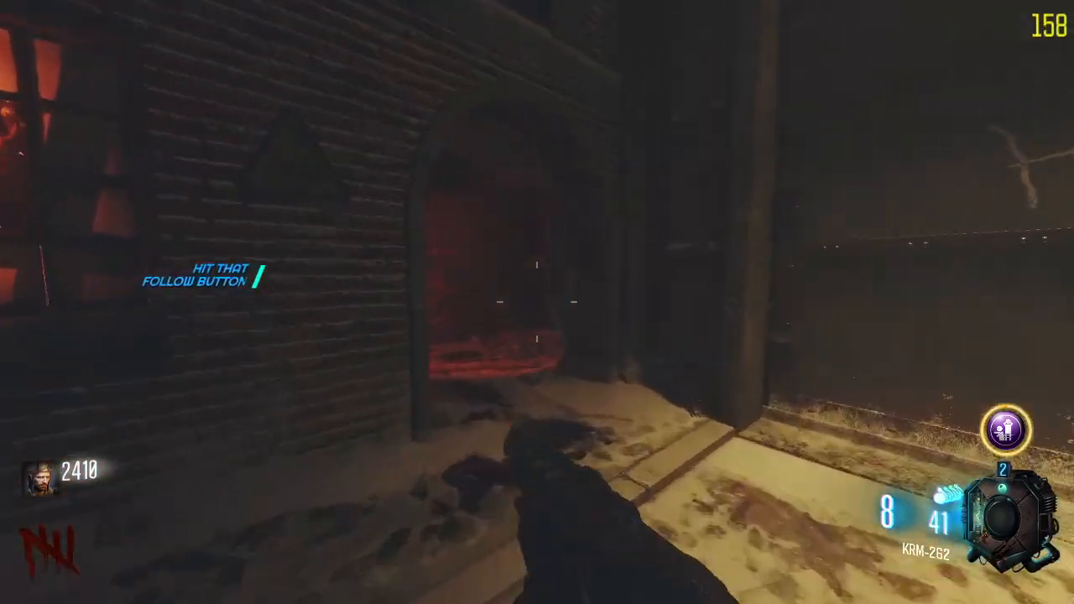
left_click(537, 302)
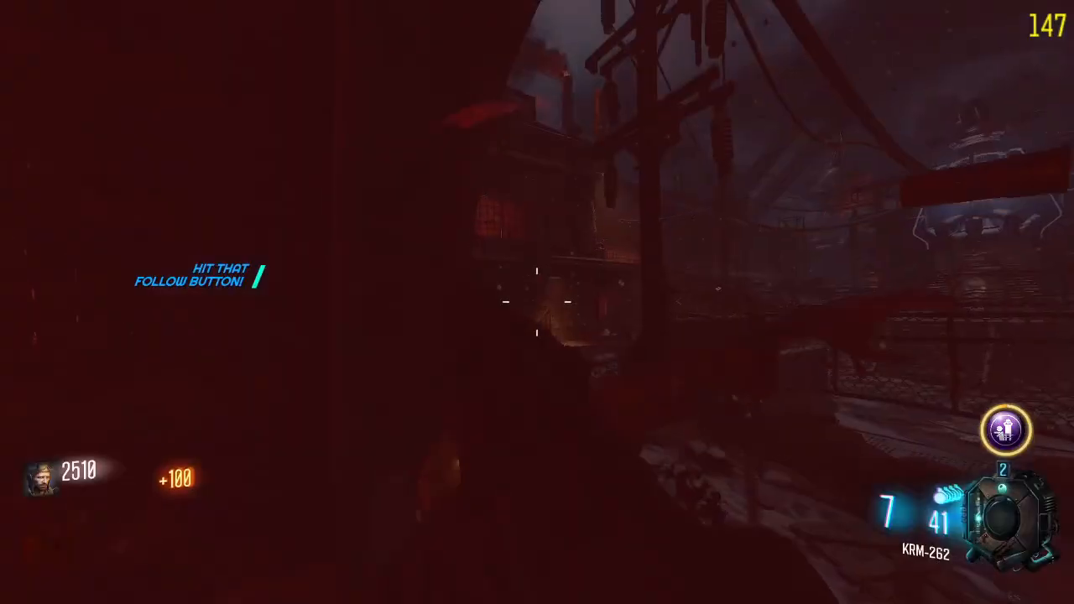